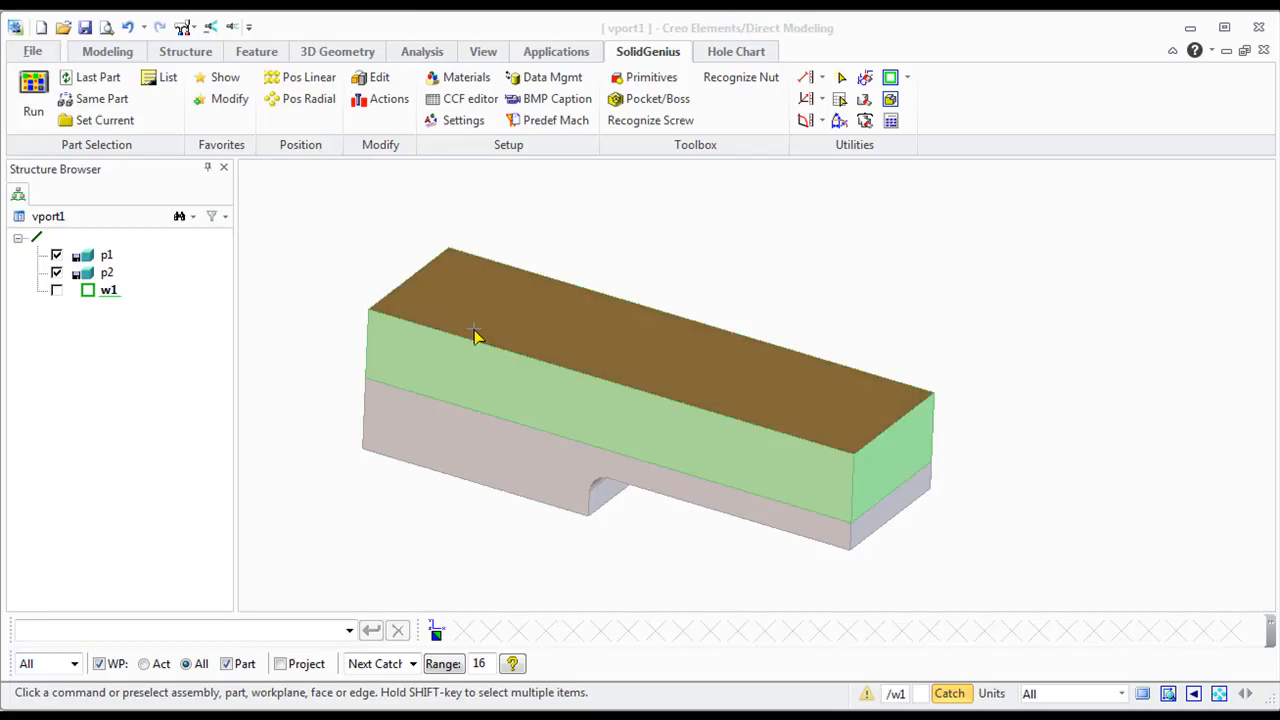
- Choose the DIN-912 socket head screw from SolidGenius Screws > Socket Head Bolts
{"action": "left_click", "coordinate": [33, 85]}
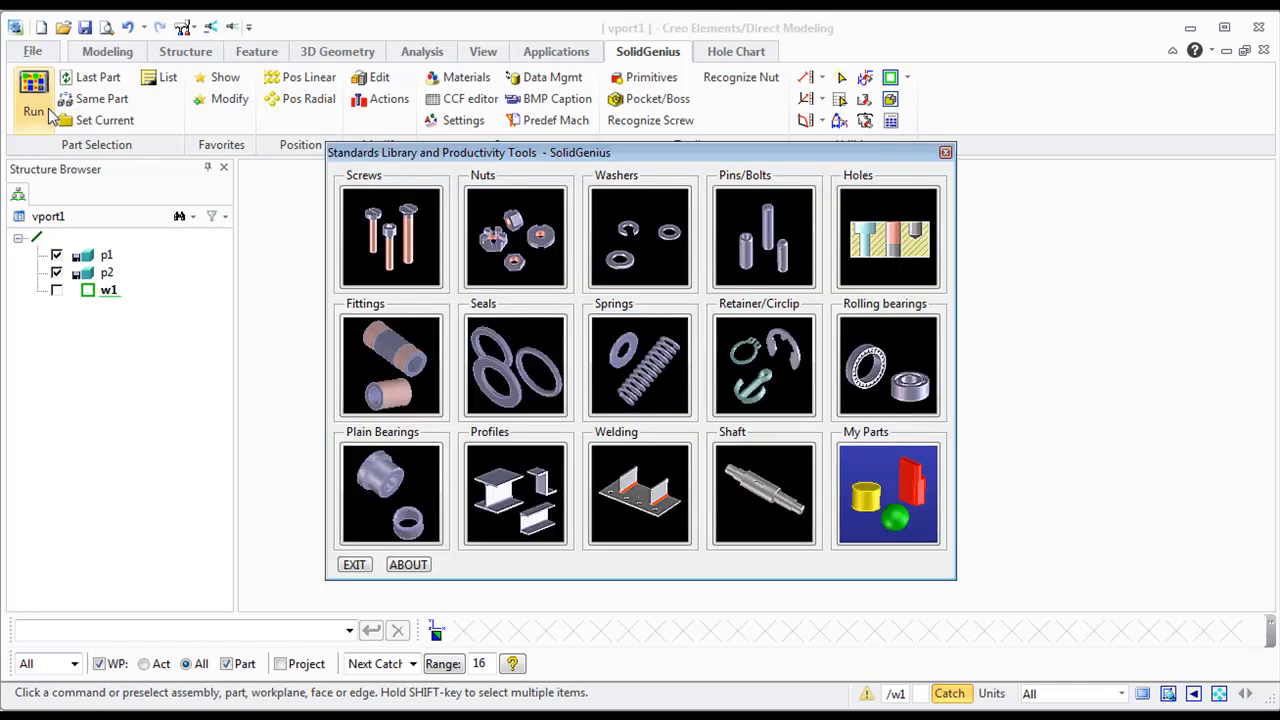
{"action": "left_click", "coordinate": [390, 237]}
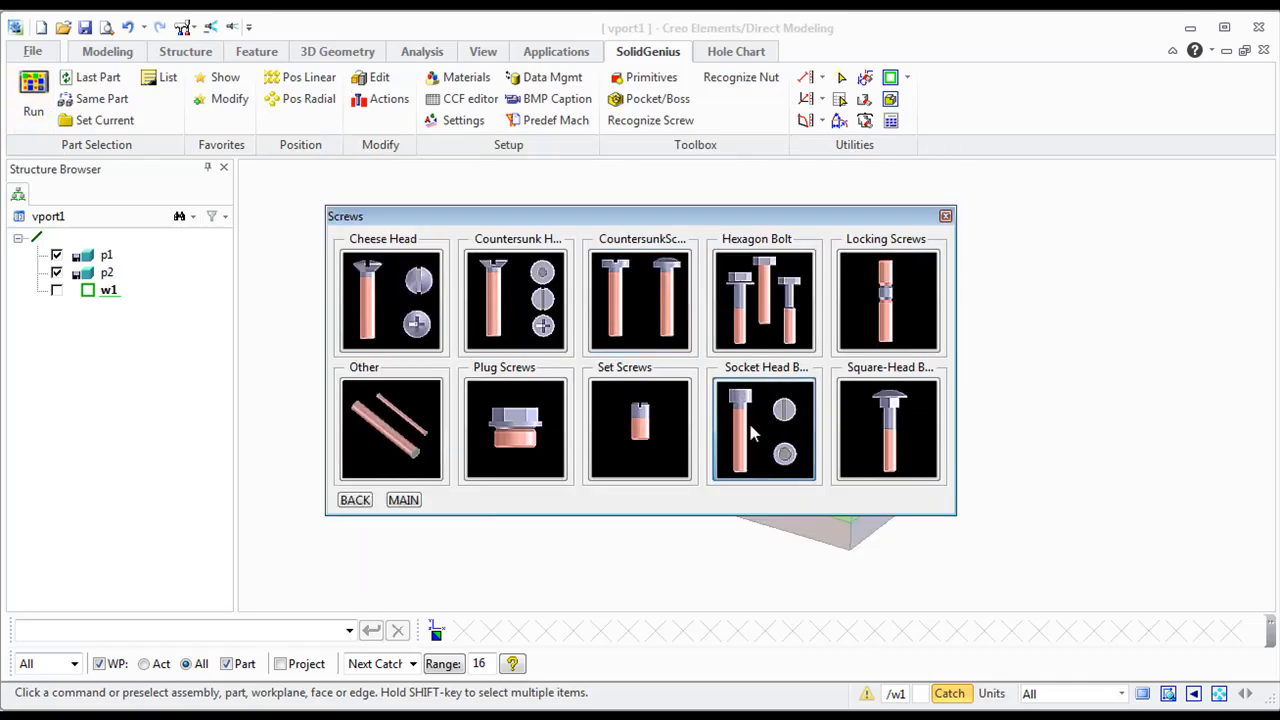
{"action": "left_click", "coordinate": [764, 428]}
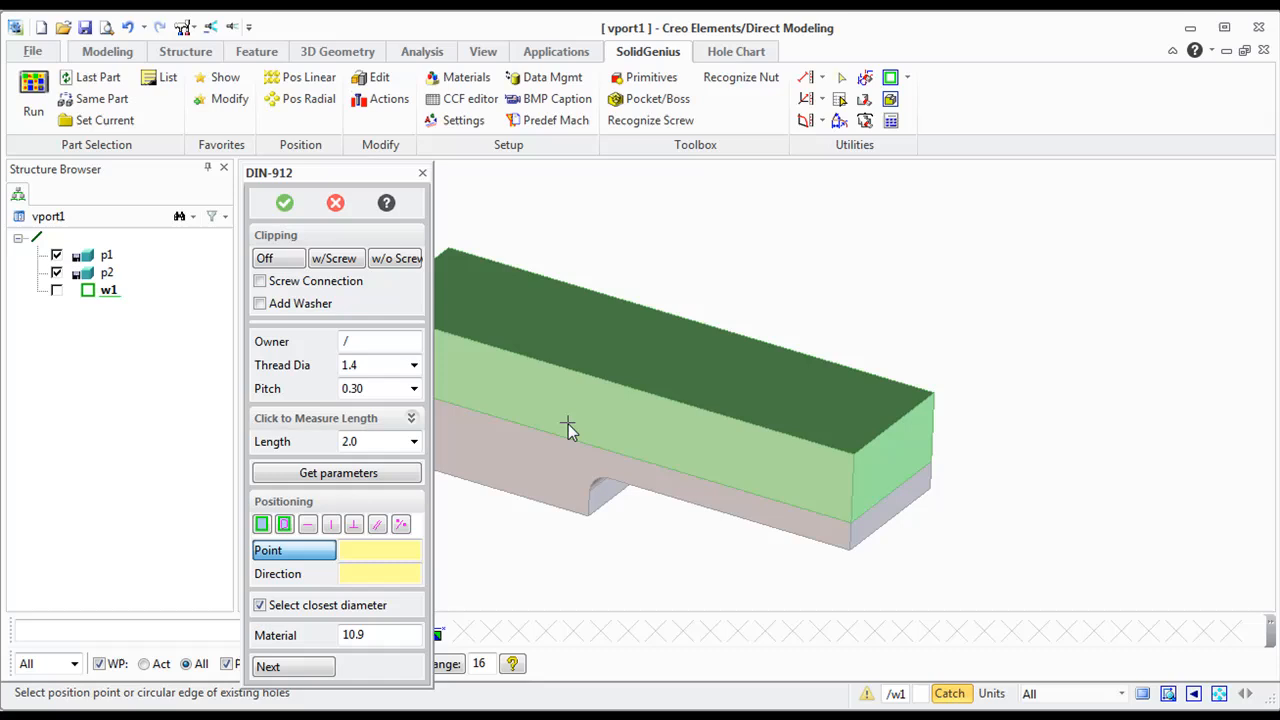
{"action": "left_click", "coordinate": [260, 281]}
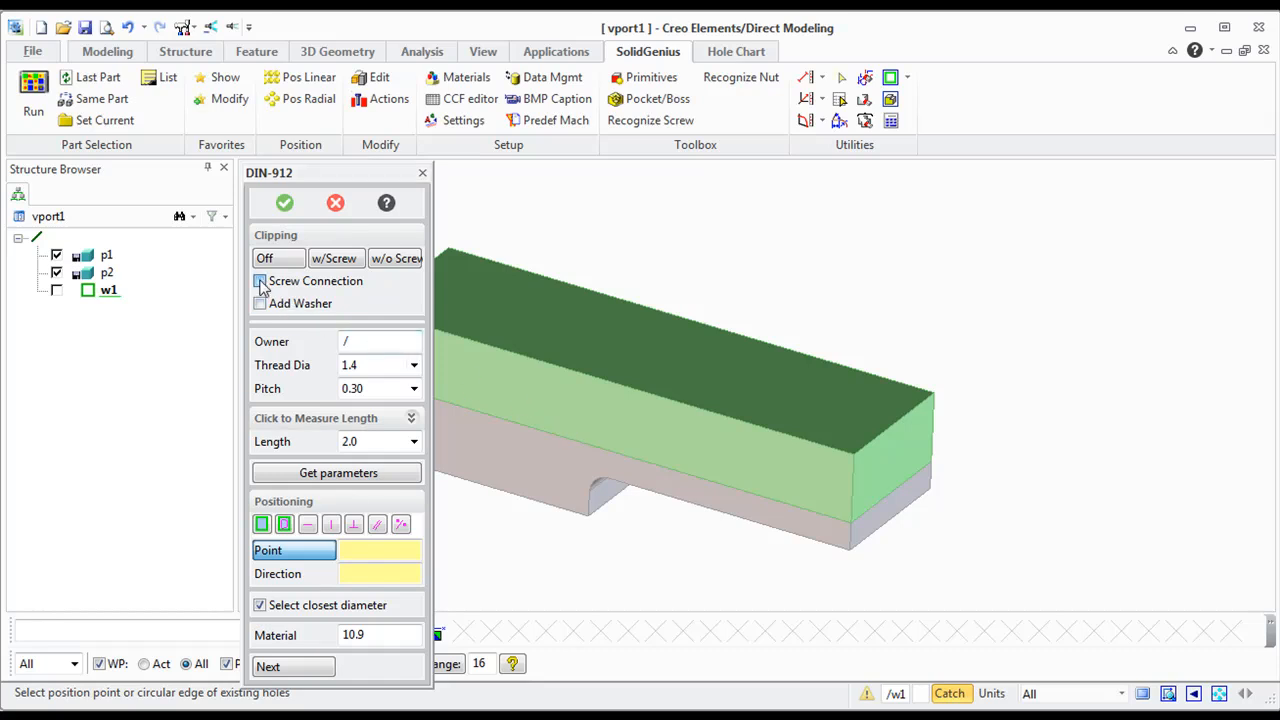
- Enable Screw Connection joining upper part p1 to lower part p2 and accept the wizard
{"action": "left_click", "coordinate": [259, 281]}
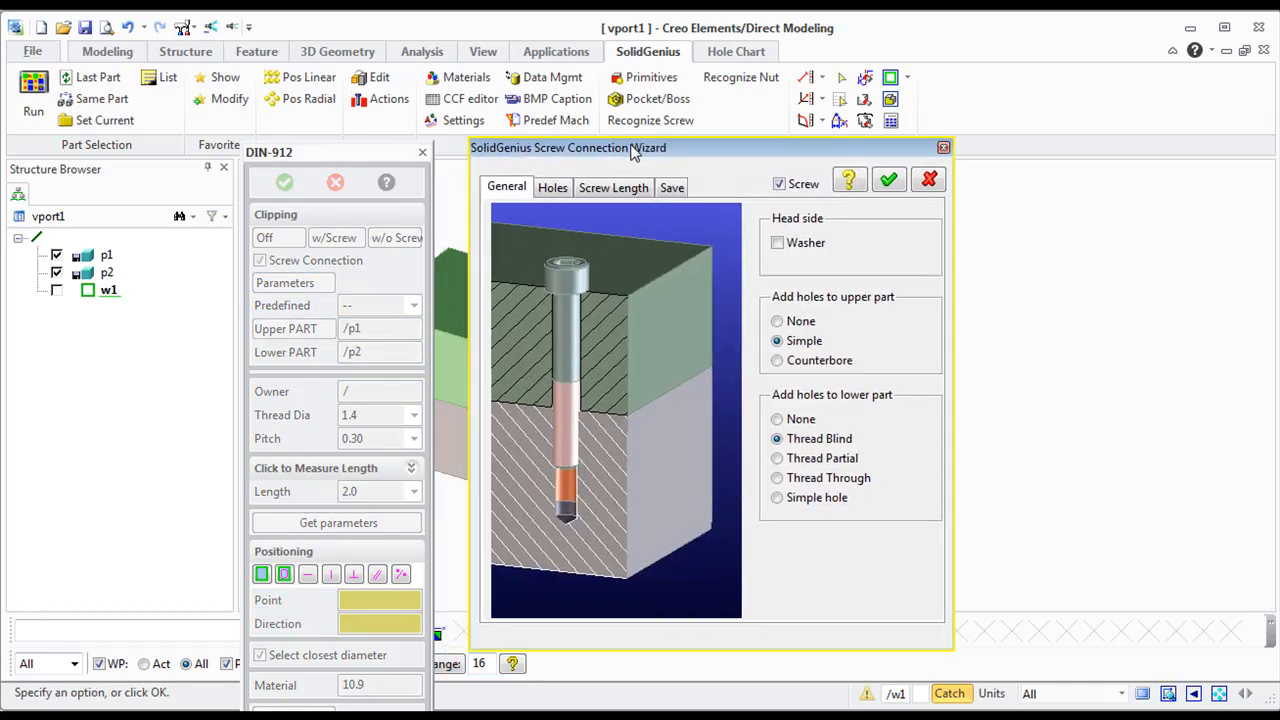
{"action": "left_click", "coordinate": [781, 359]}
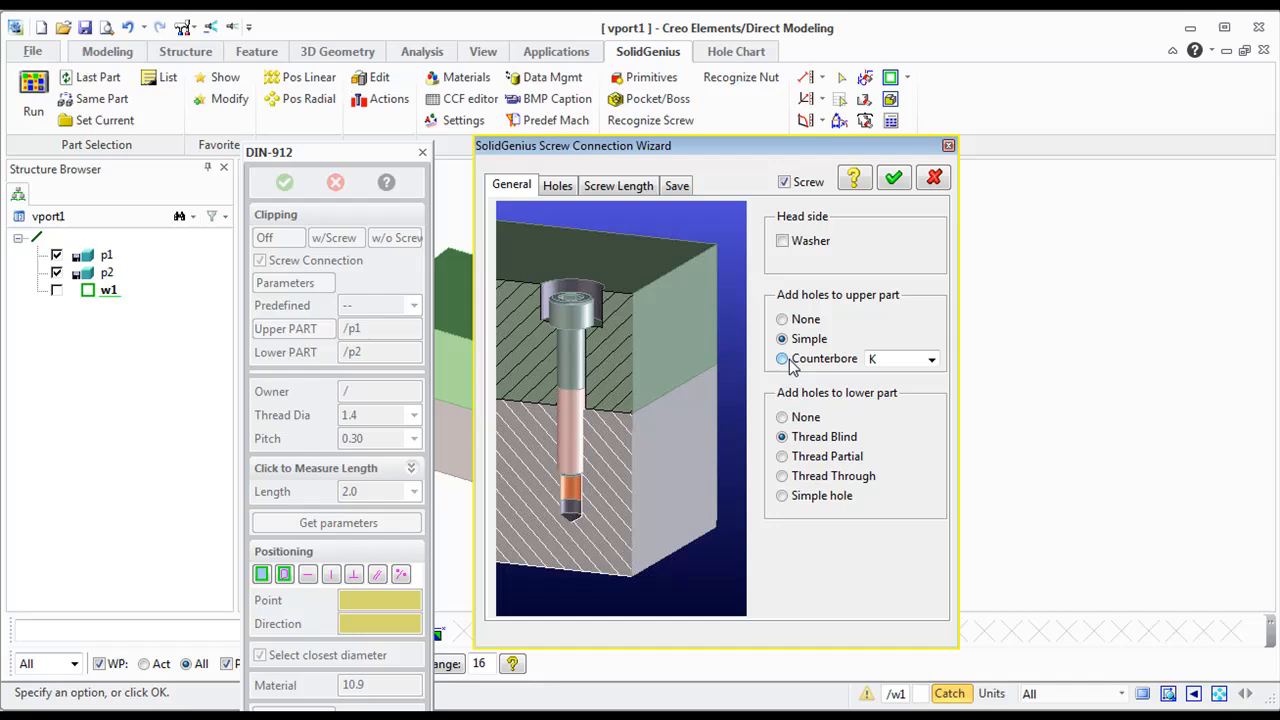
{"action": "left_click", "coordinate": [781, 358]}
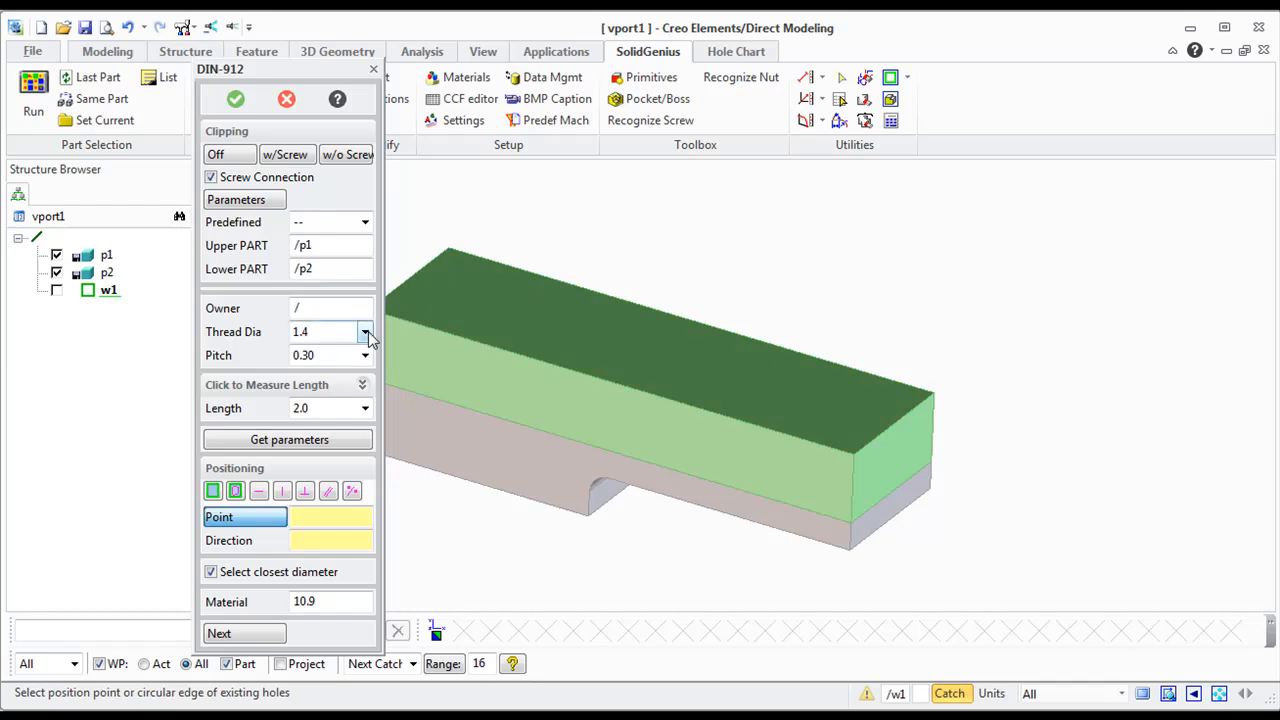
- Set the thread diameter to 10.0 and pick the screw position on the top face
{"action": "left_click", "coordinate": [363, 331]}
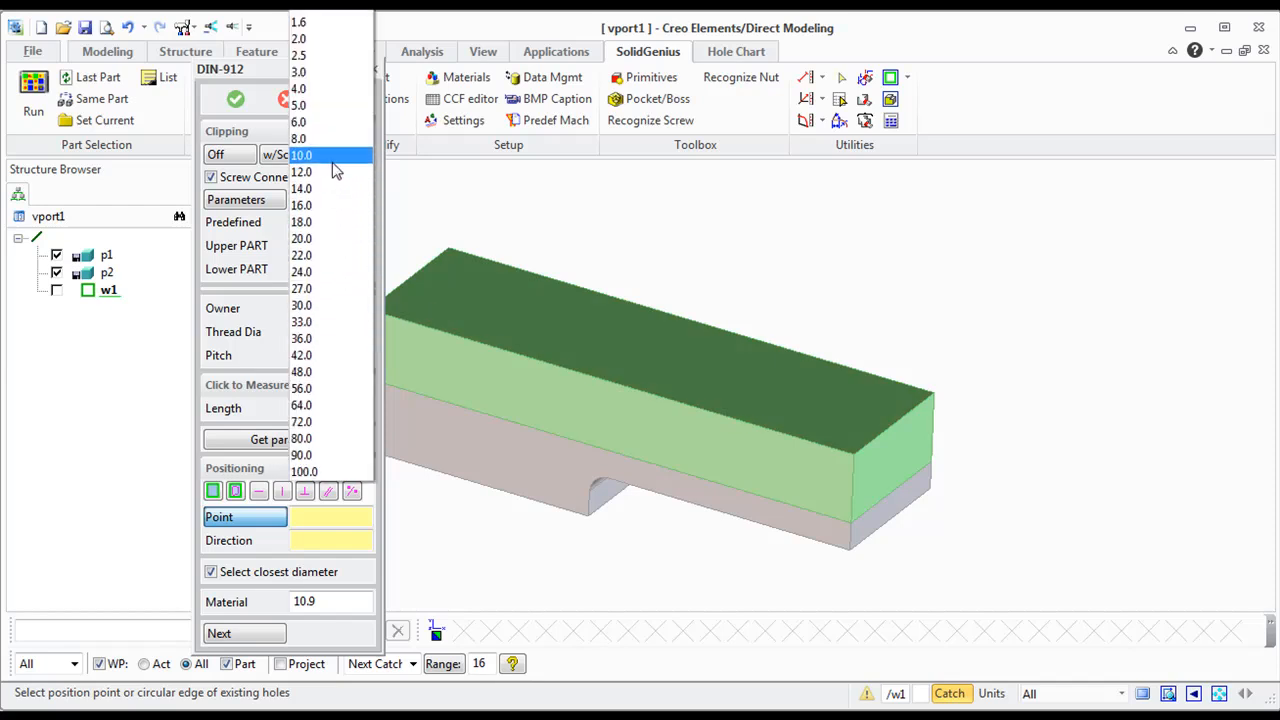
{"action": "left_click", "coordinate": [325, 155]}
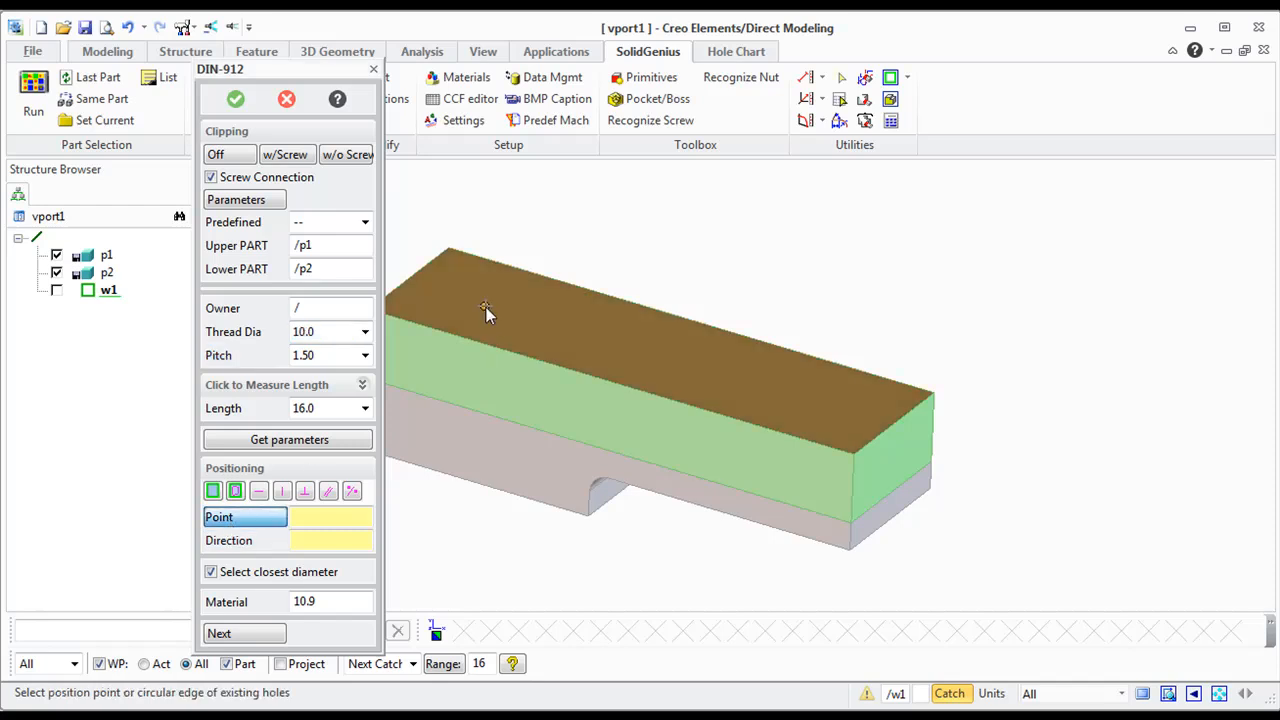
{"action": "left_click", "coordinate": [485, 307]}
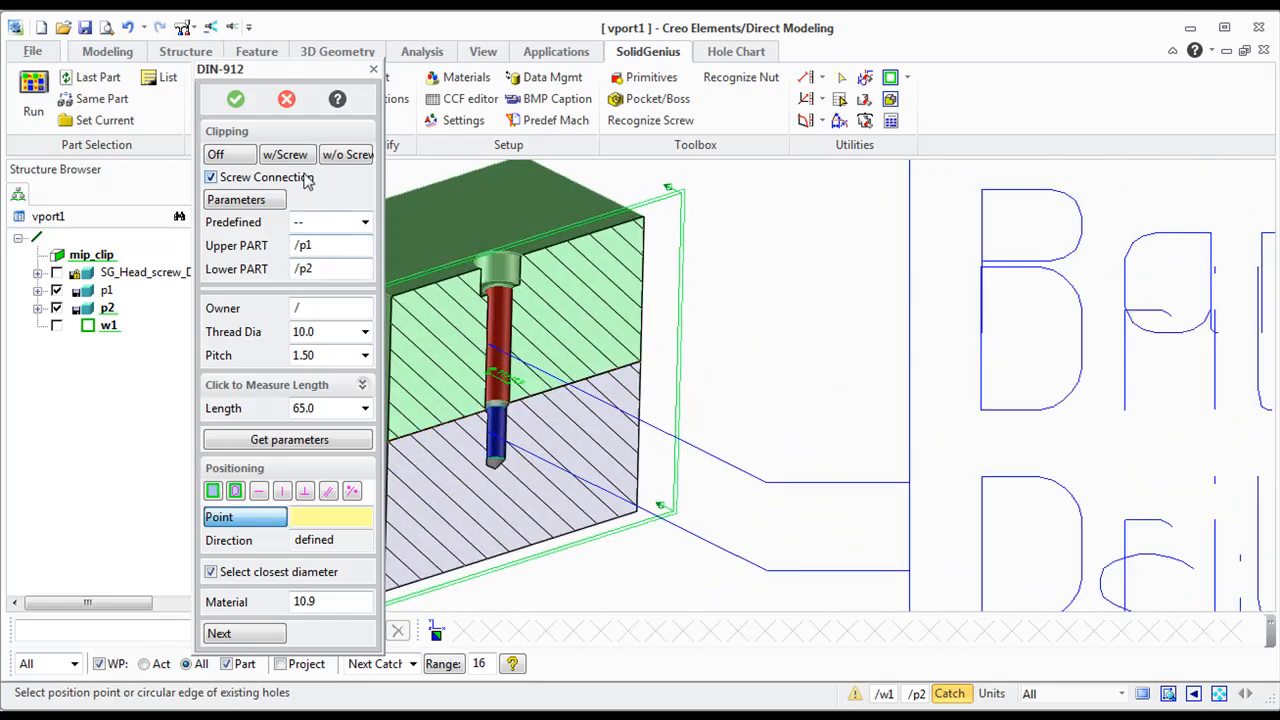
- Add a head washer, a simple upper hole and a through-threaded lower hole, then confirm
{"action": "left_click", "coordinate": [286, 154]}
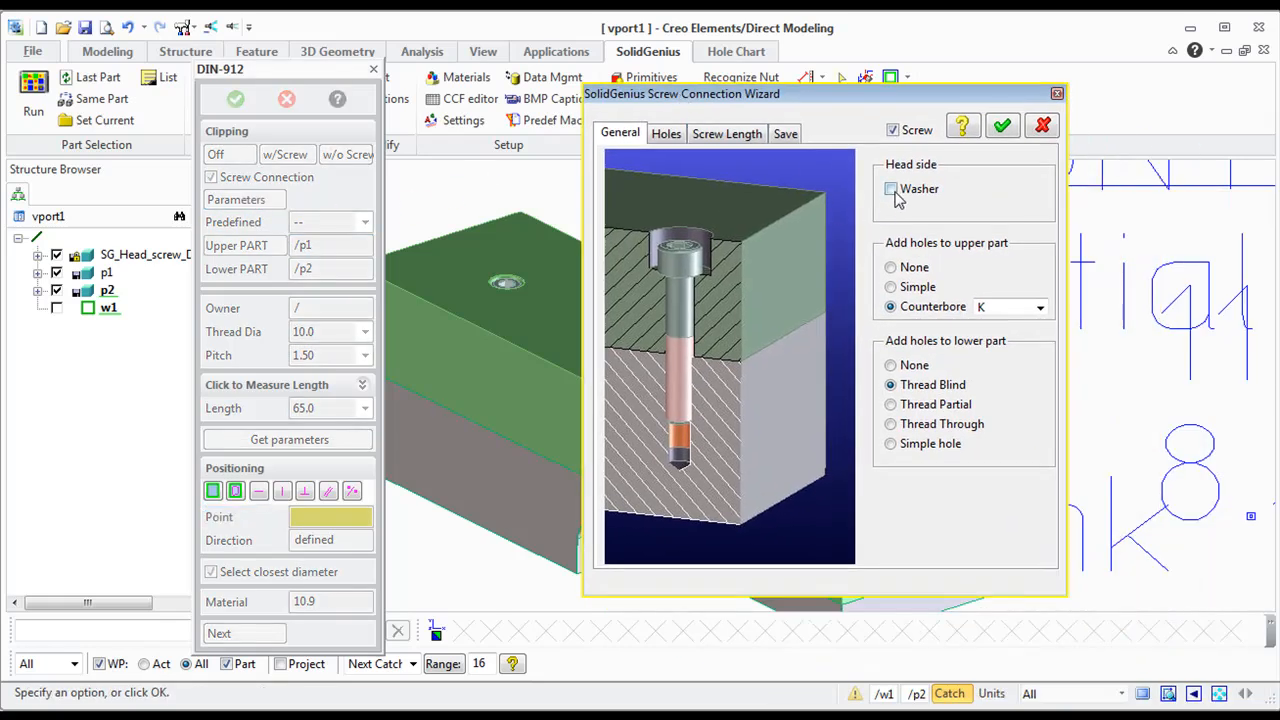
{"action": "left_click", "coordinate": [890, 267]}
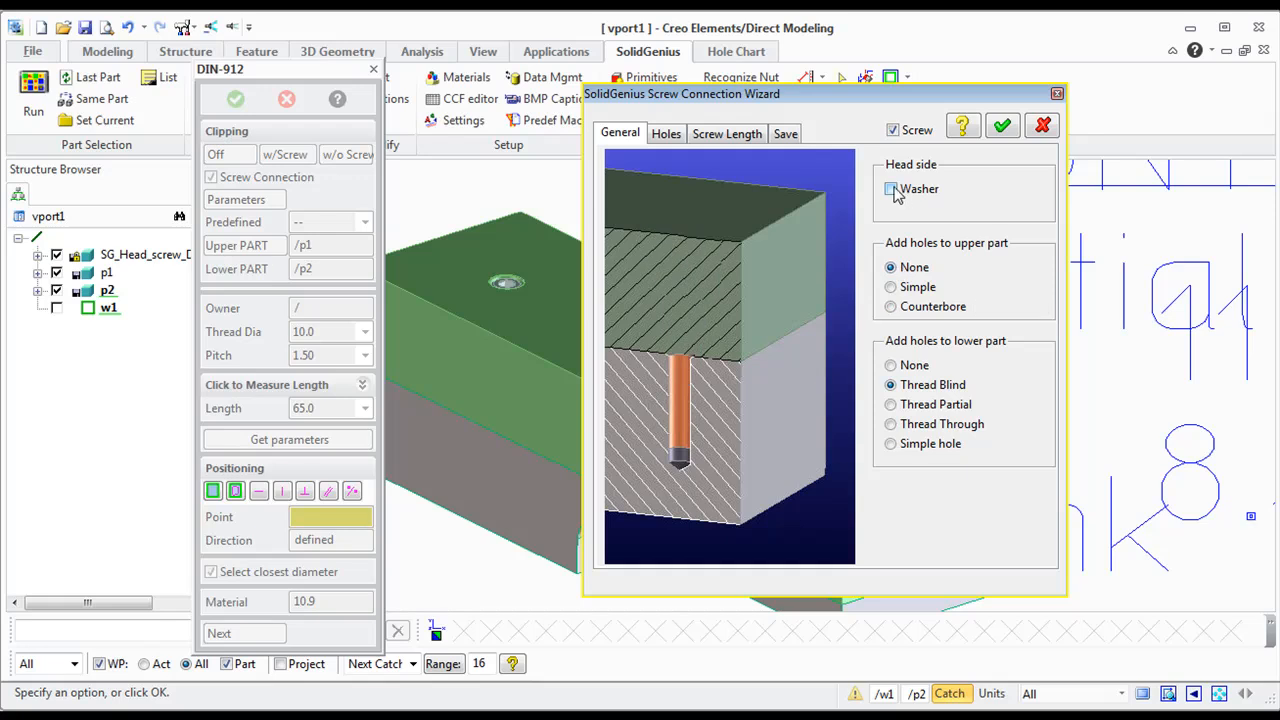
{"action": "left_click", "coordinate": [890, 189]}
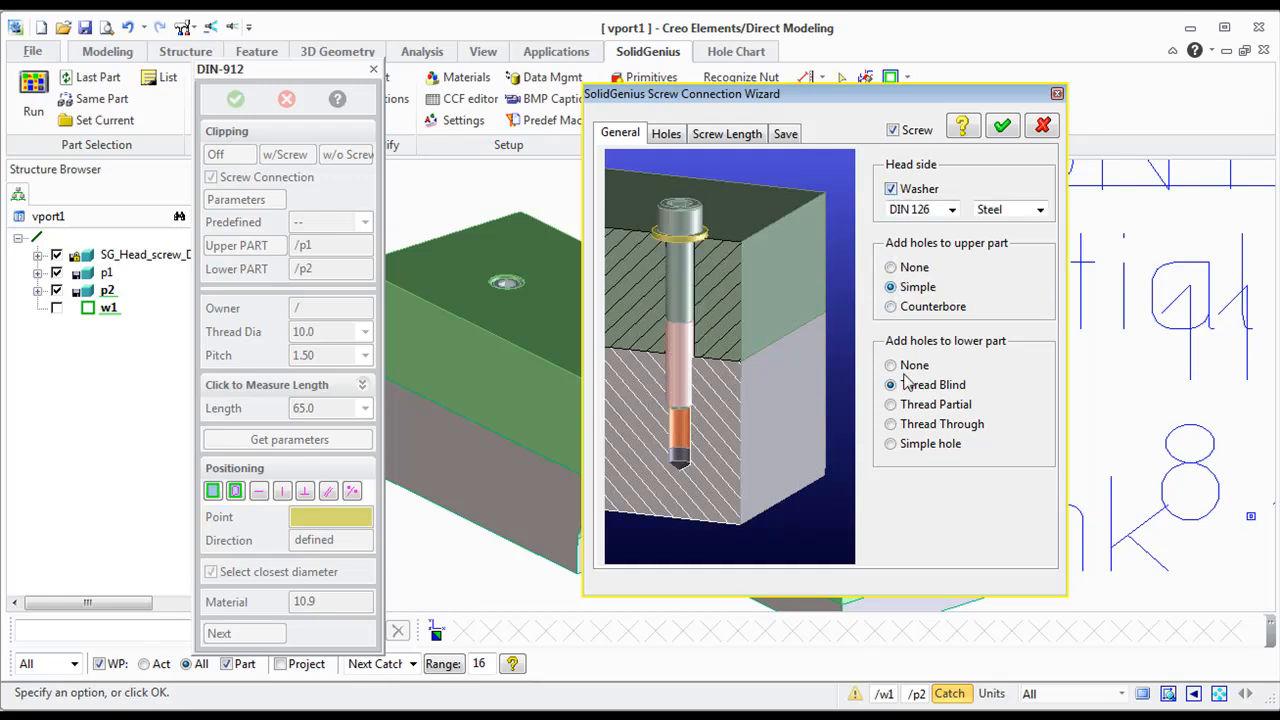
{"action": "left_click", "coordinate": [890, 424]}
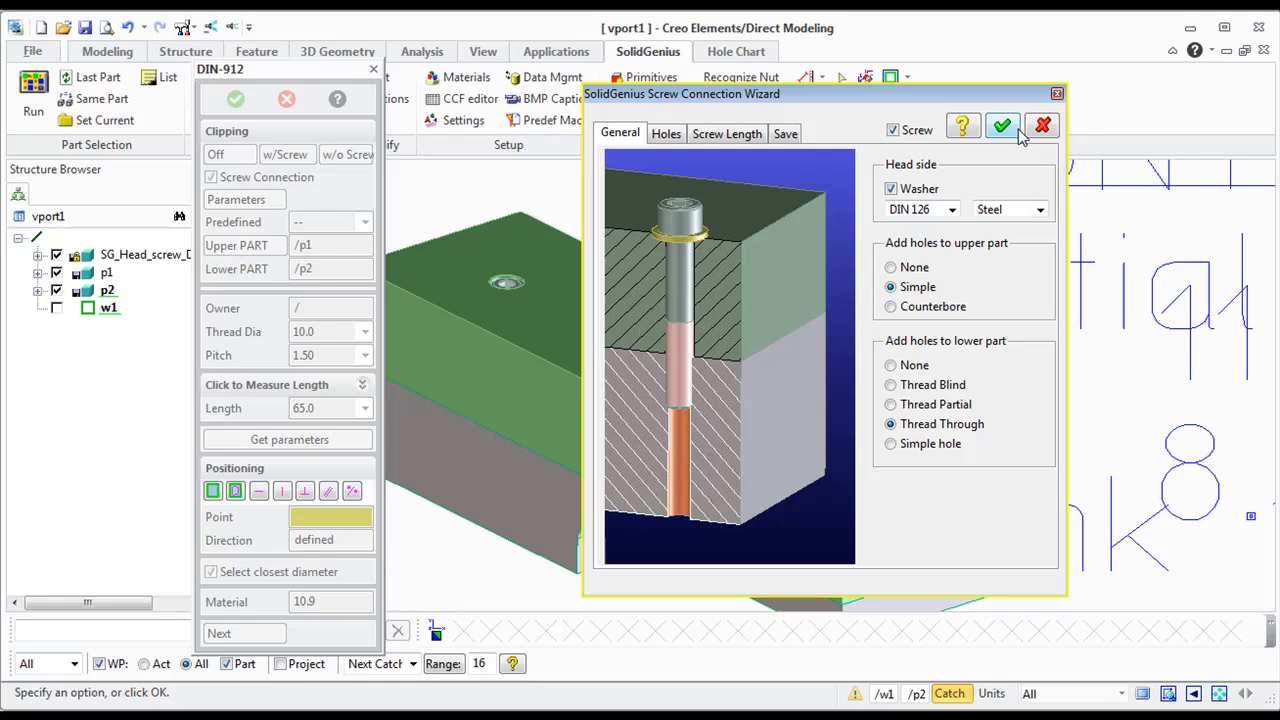
{"action": "left_click", "coordinate": [1002, 125]}
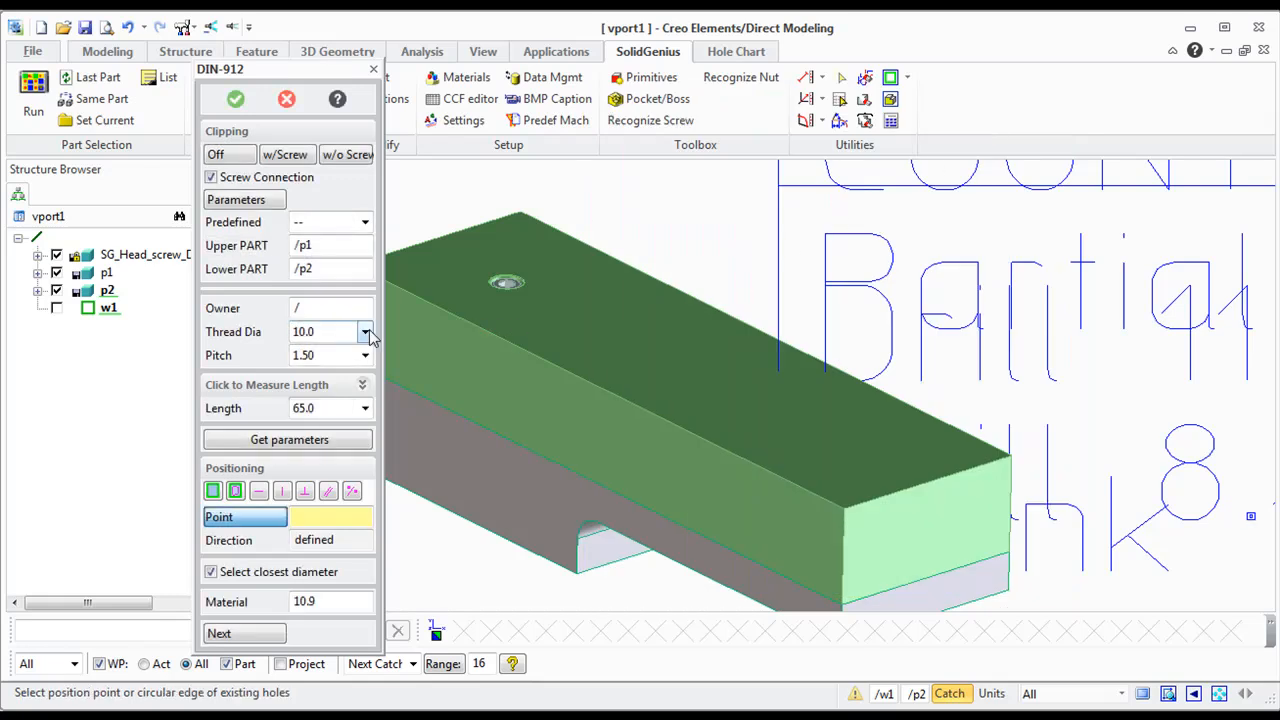
- Create a second screw connection with 14.0 thread at a new top-face point
{"action": "left_click", "coordinate": [366, 331]}
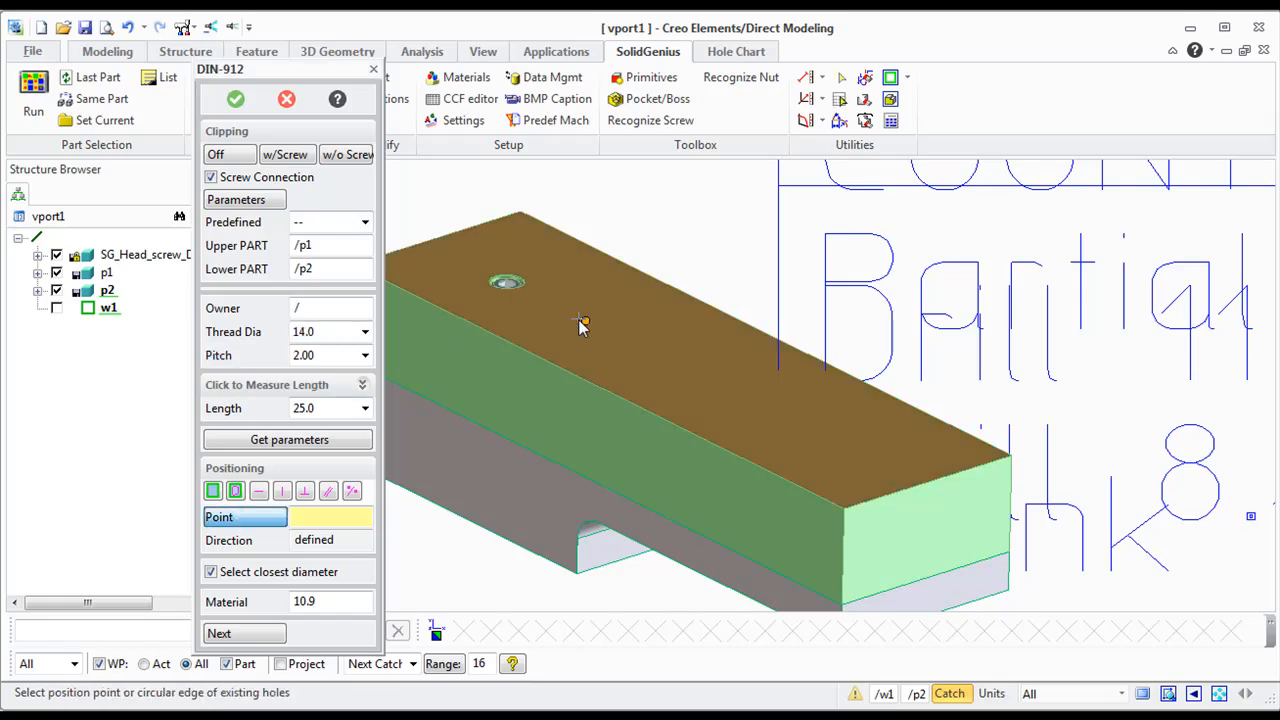
{"action": "left_click", "coordinate": [565, 310]}
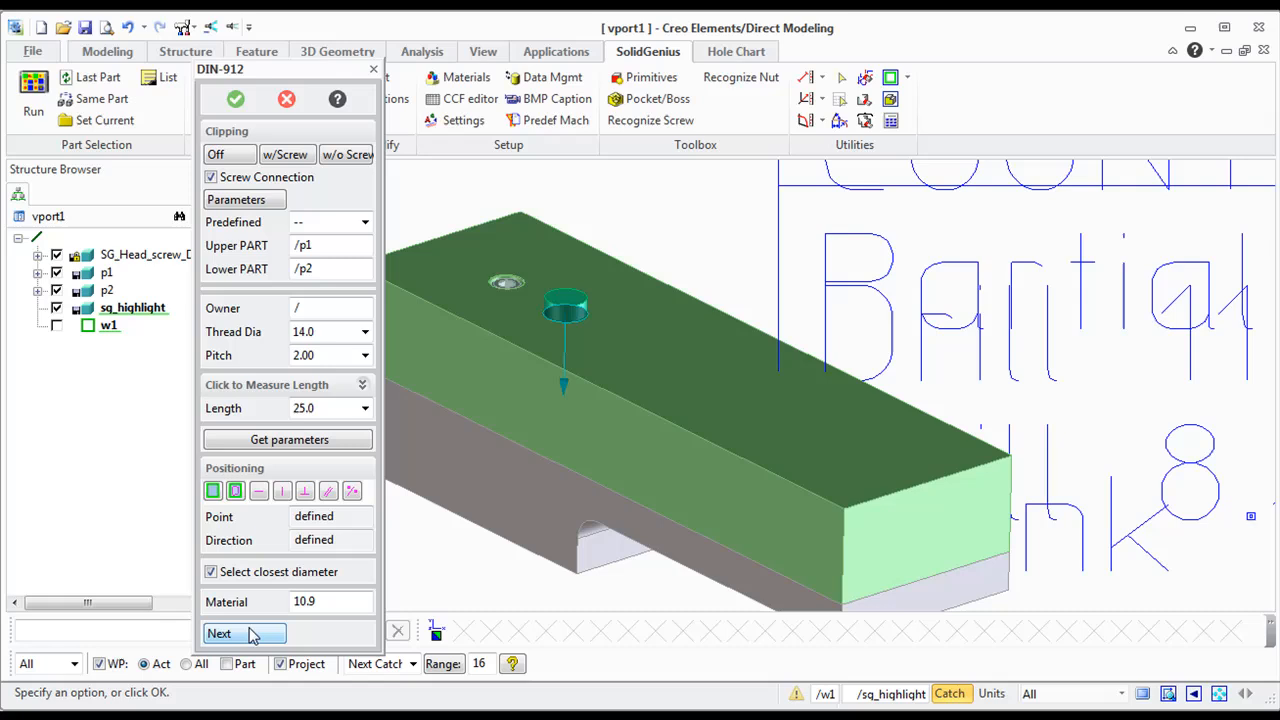
{"action": "left_click", "coordinate": [243, 633]}
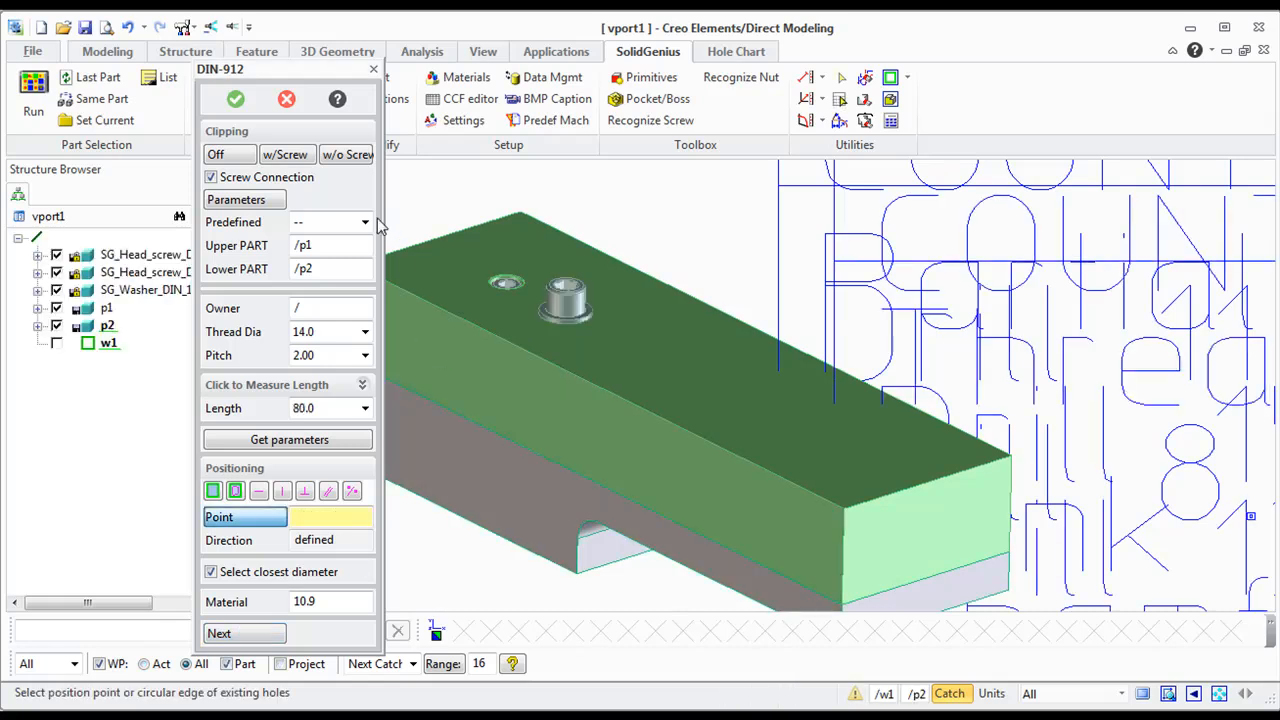
- Check the section view without and with the screw, then turn clipping off
{"action": "left_click", "coordinate": [347, 154]}
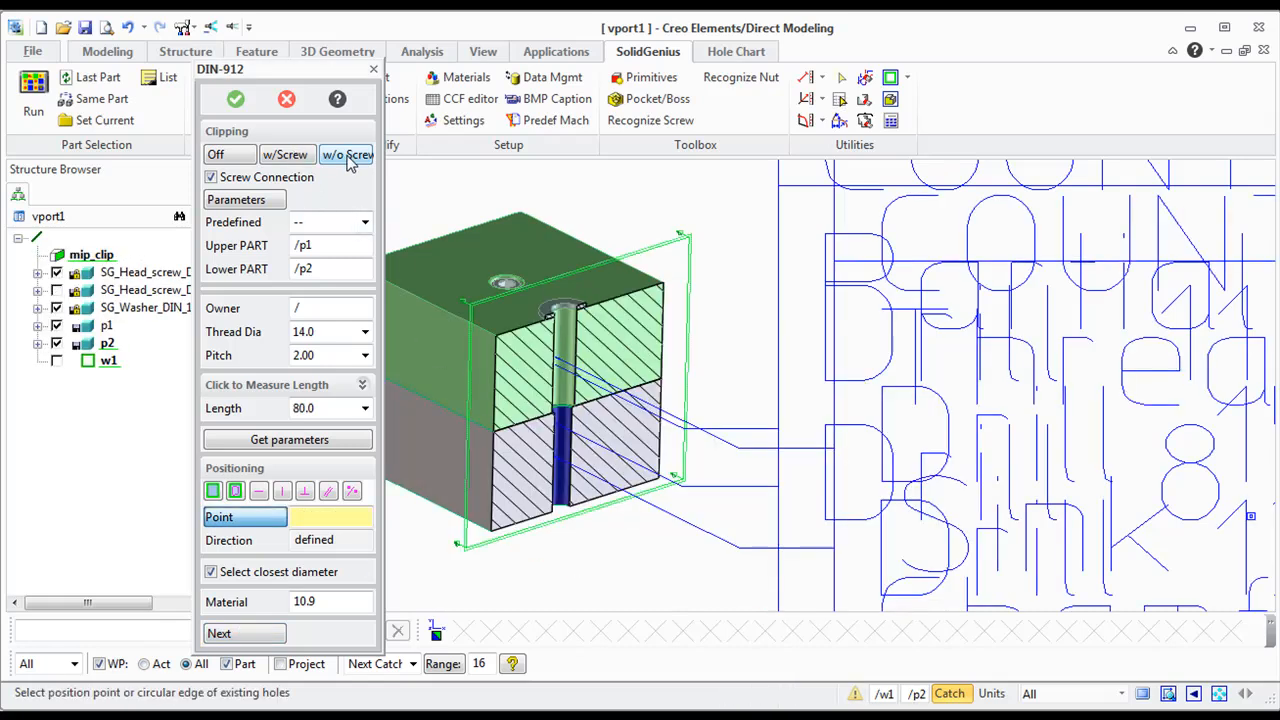
{"action": "left_click", "coordinate": [286, 154]}
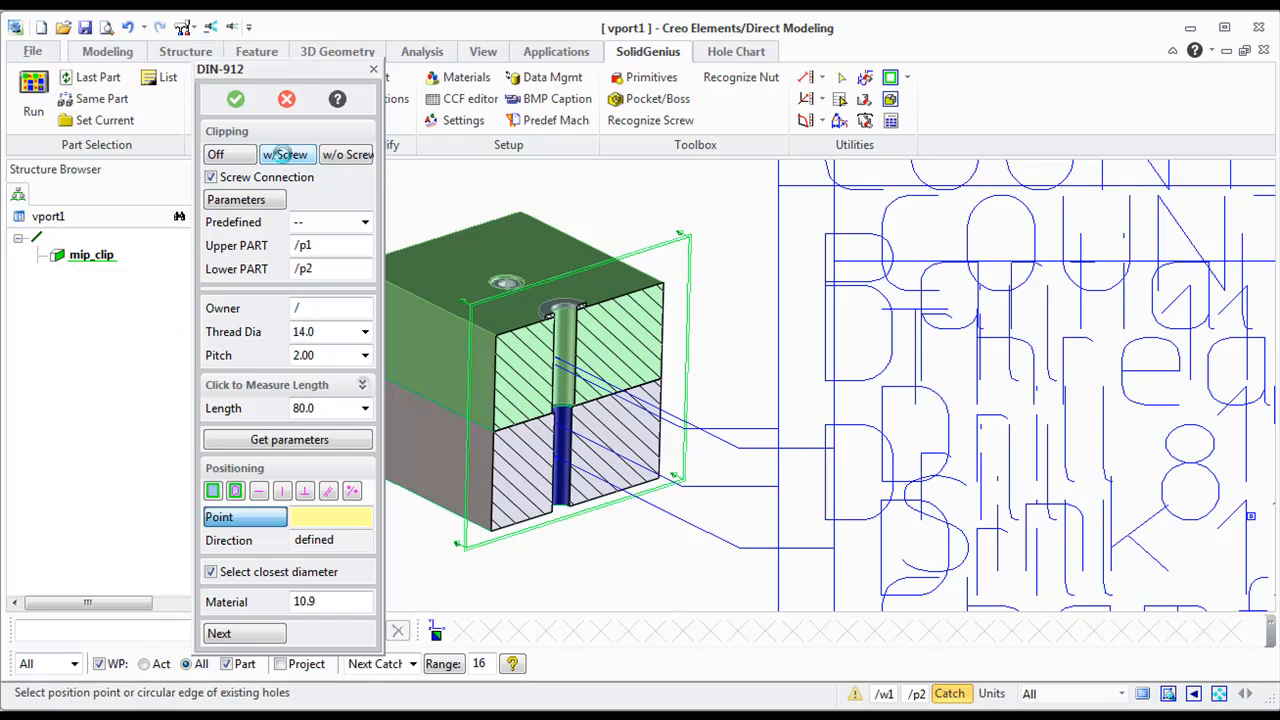
{"action": "left_click", "coordinate": [216, 154]}
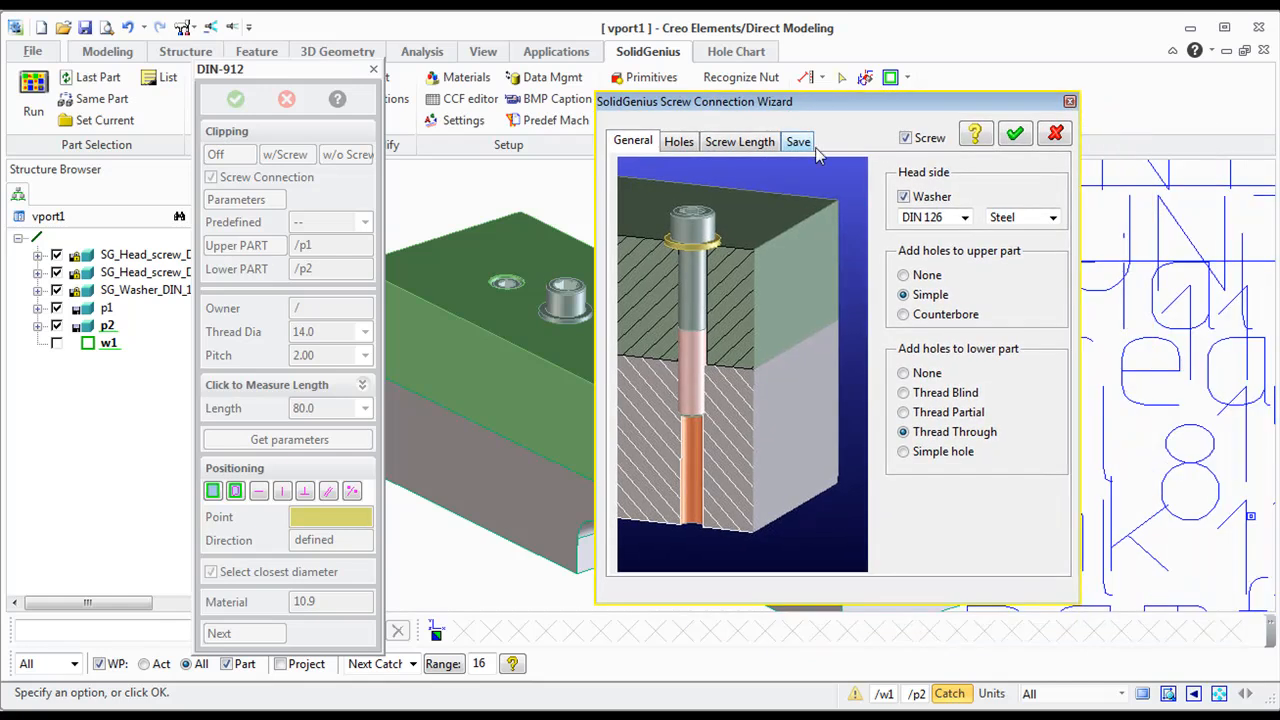
- Configure a plain lower clearance hole with DIN-934 nut, underside washer and head washer
{"action": "left_click", "coordinate": [902, 196]}
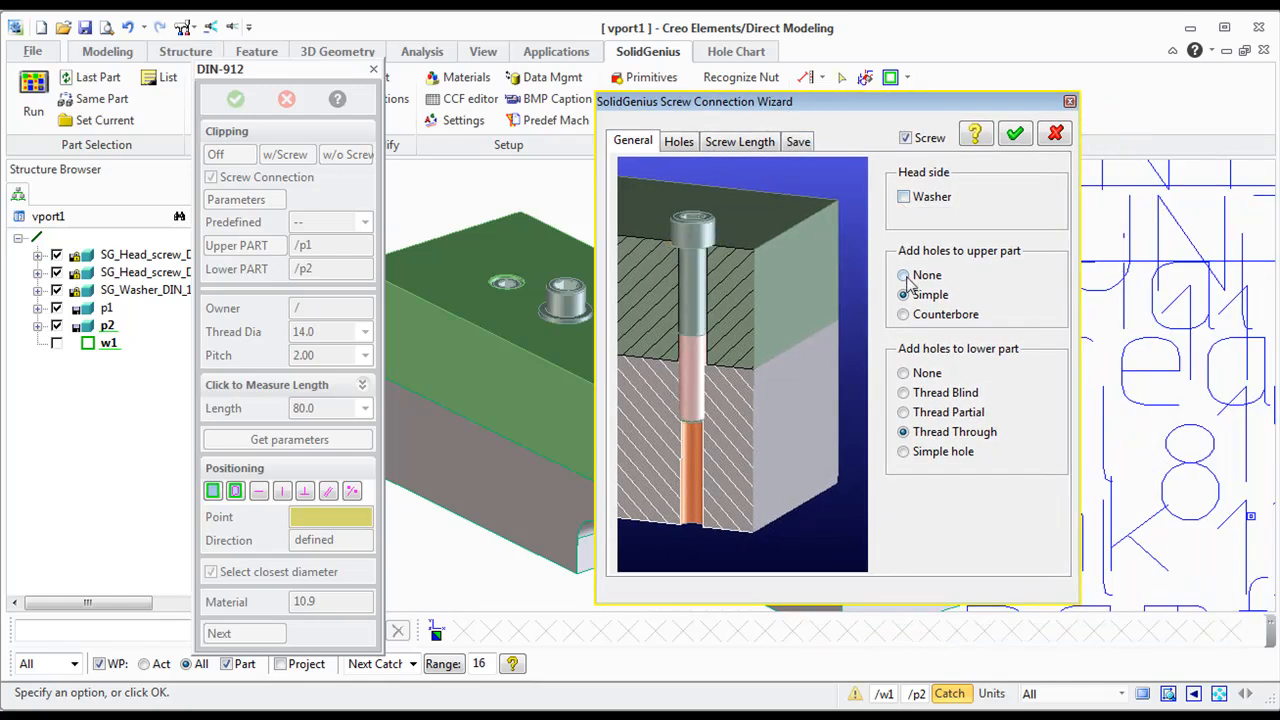
{"action": "left_click", "coordinate": [902, 294]}
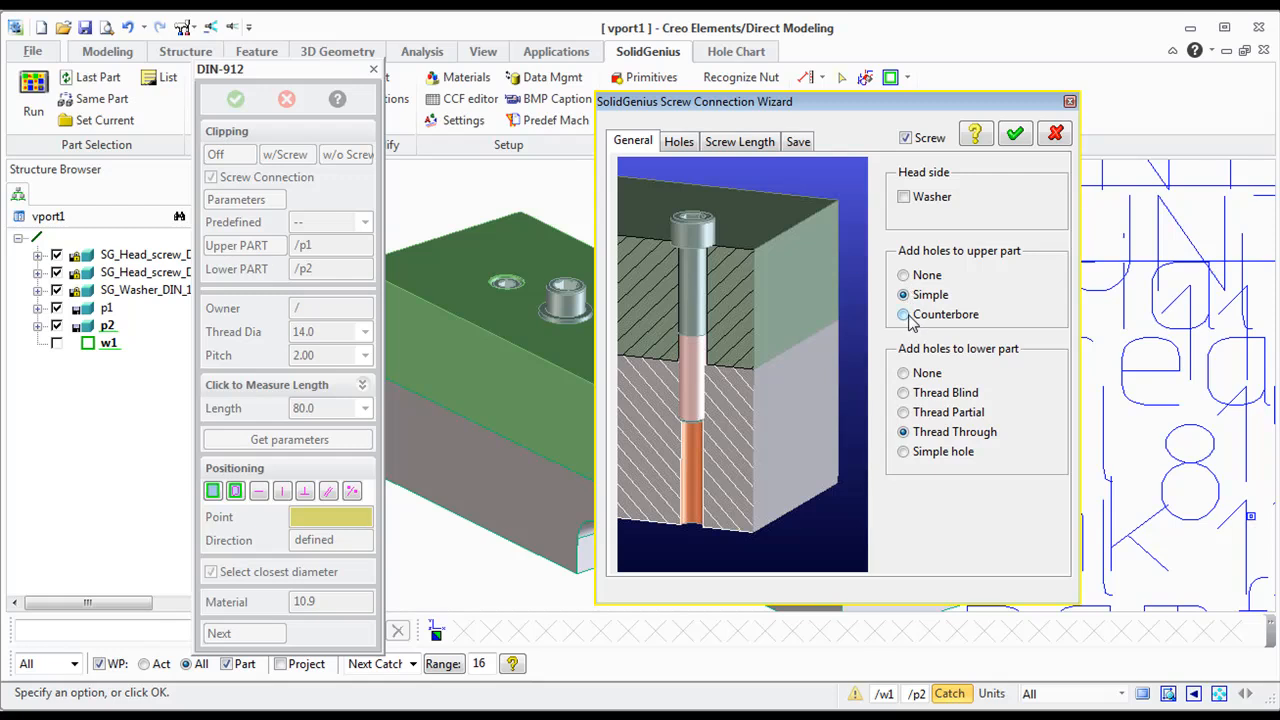
{"action": "left_click", "coordinate": [902, 451]}
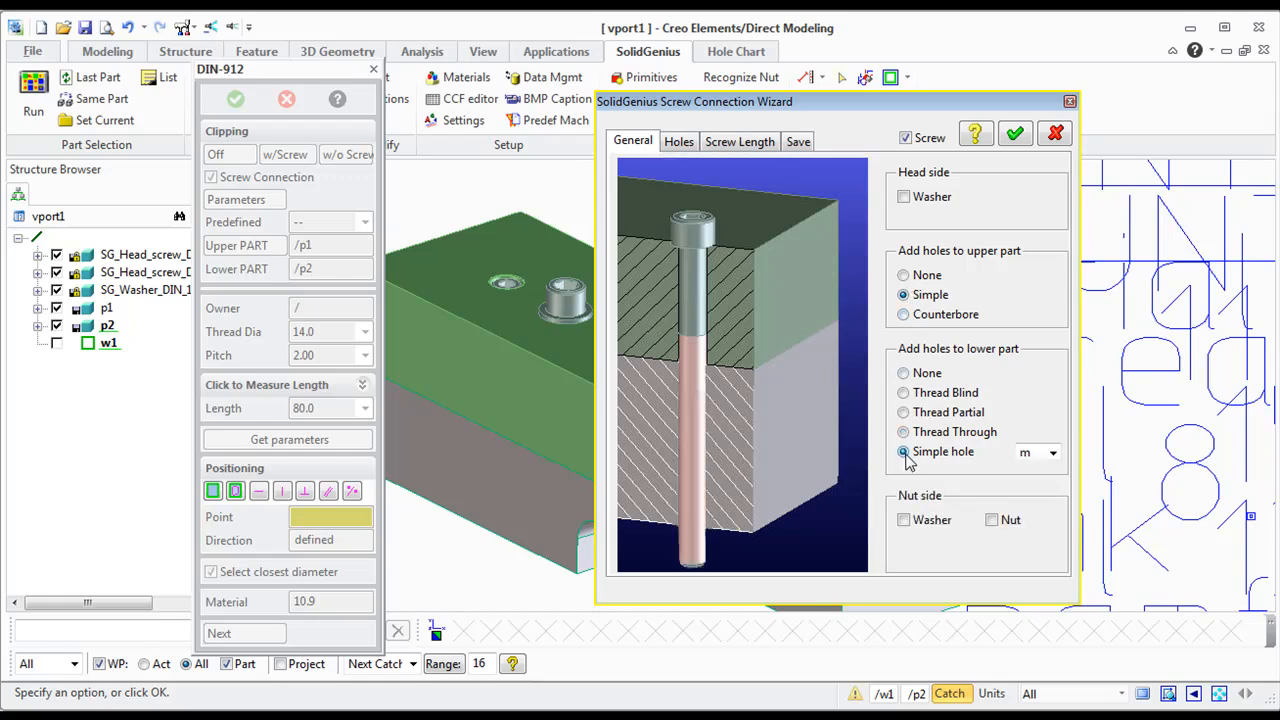
{"action": "left_click", "coordinate": [991, 520]}
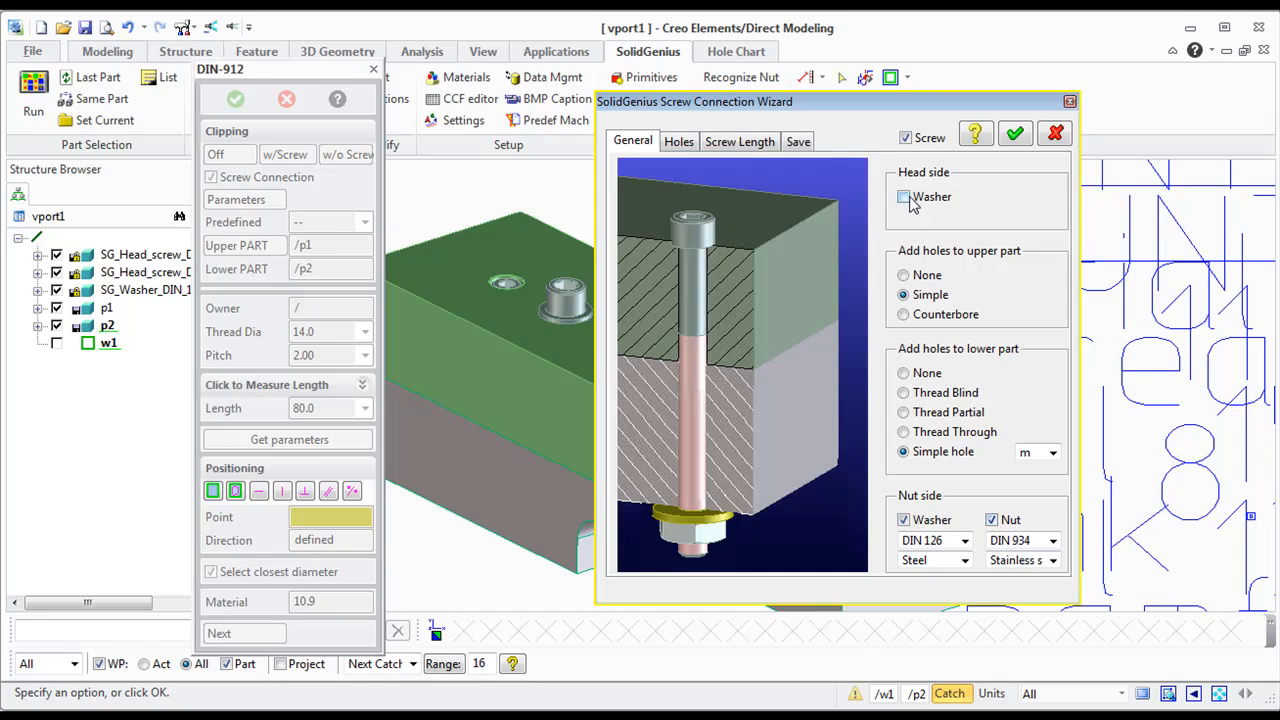
{"action": "left_click", "coordinate": [904, 197]}
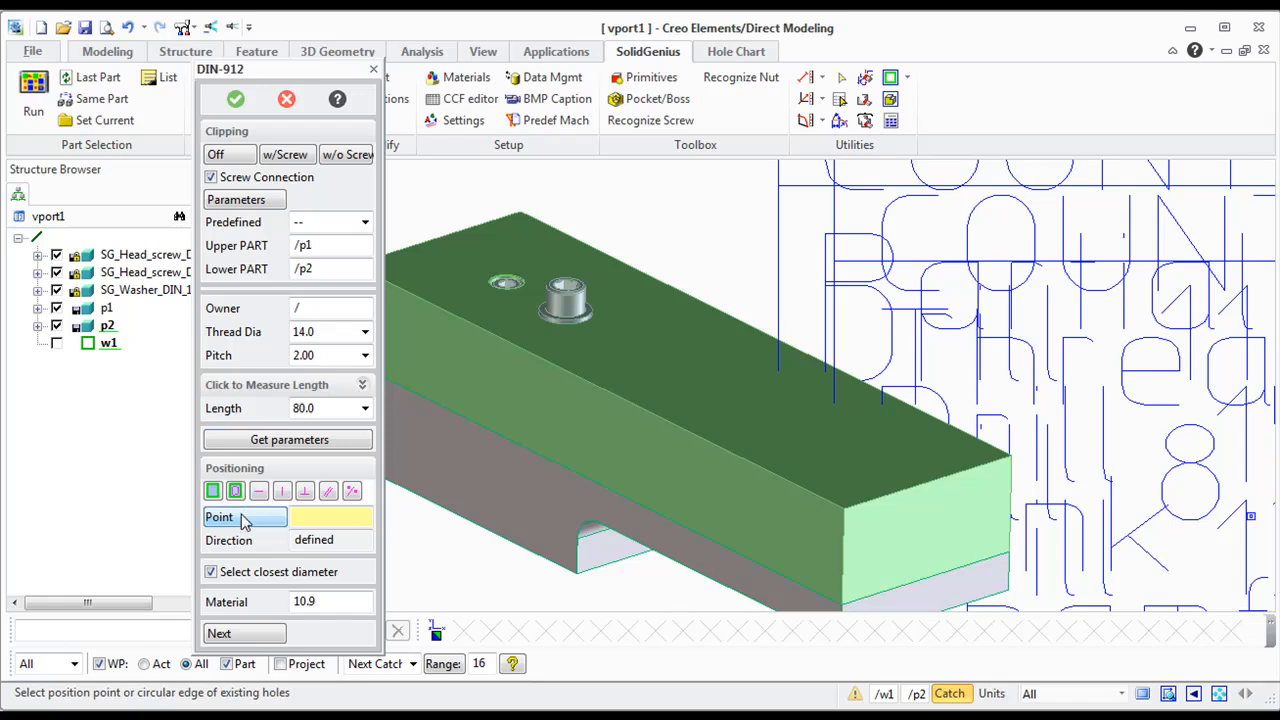
- Place the third M14 screw near the top plate's front end, check the section, confirm
{"action": "left_click", "coordinate": [244, 517]}
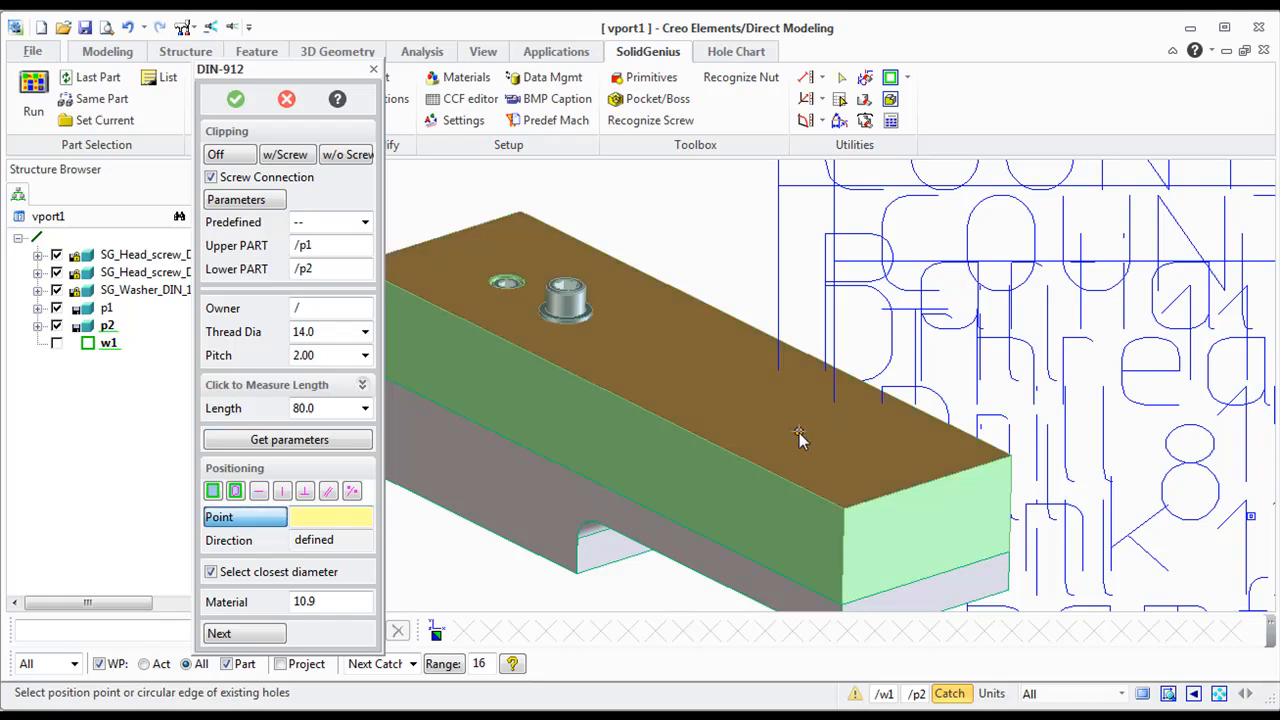
{"action": "left_click", "coordinate": [800, 440]}
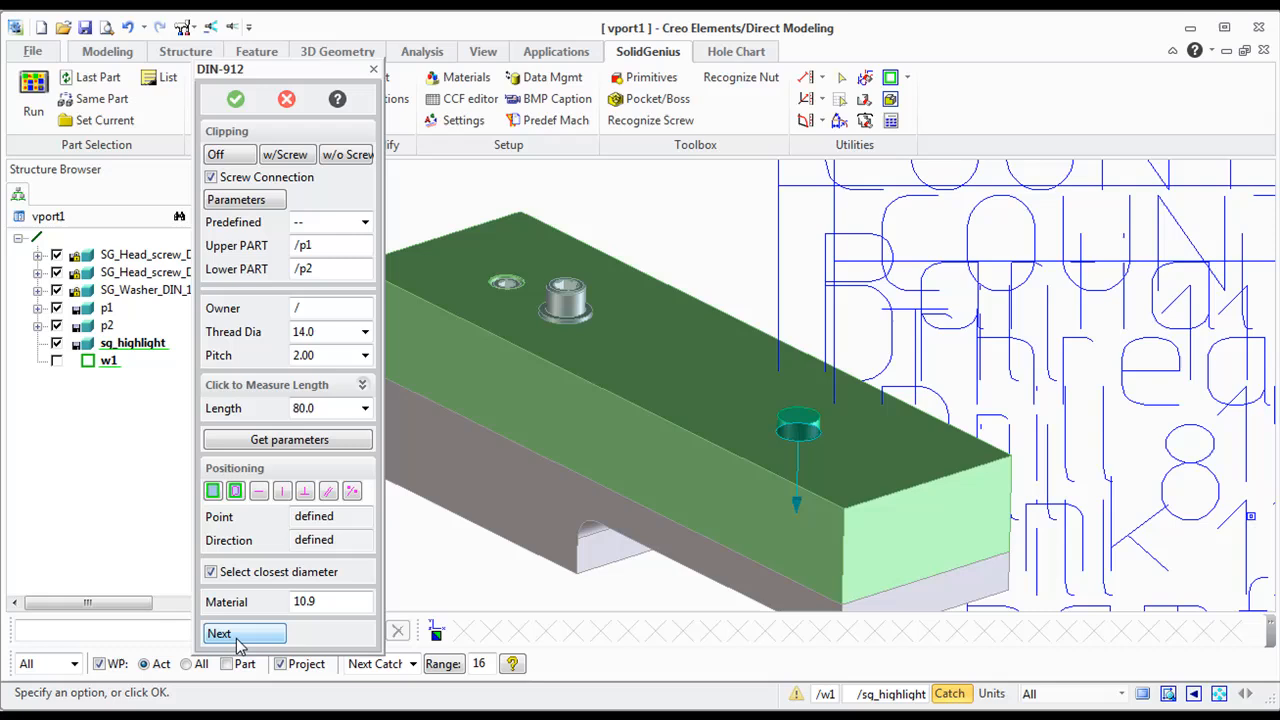
{"action": "left_click", "coordinate": [244, 633]}
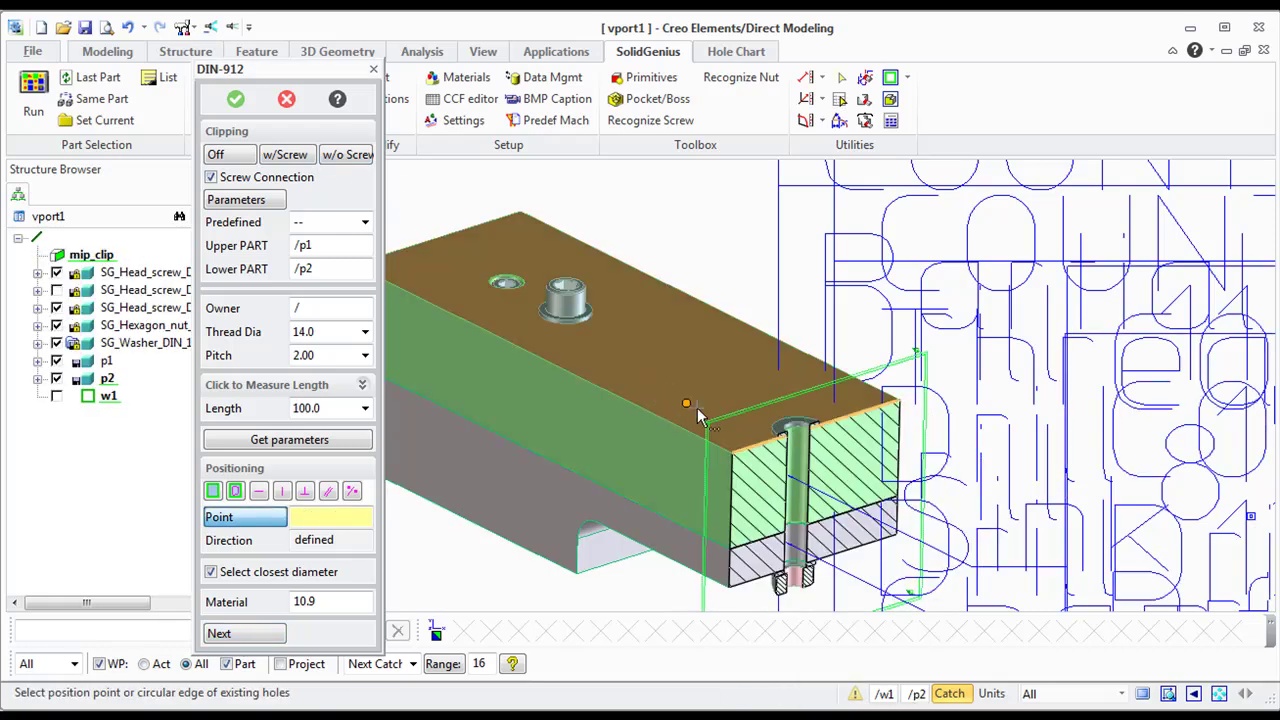
{"action": "left_click", "coordinate": [287, 154]}
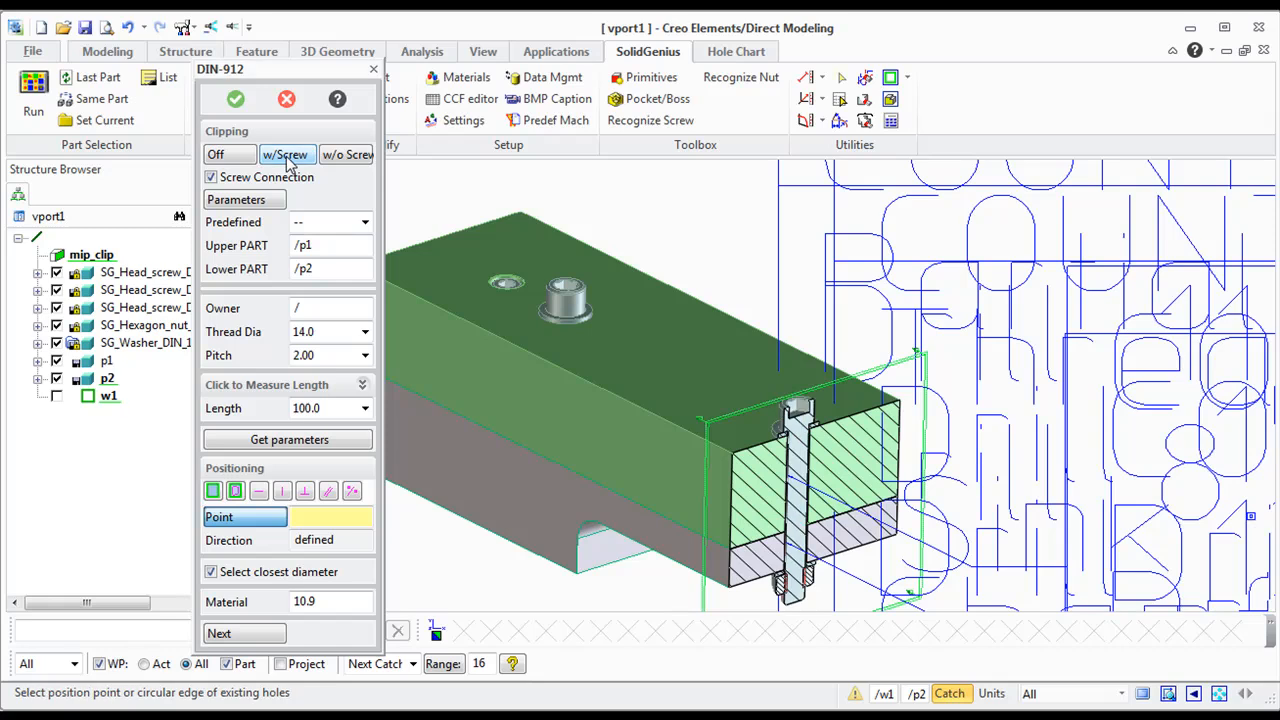
{"action": "left_click", "coordinate": [216, 154]}
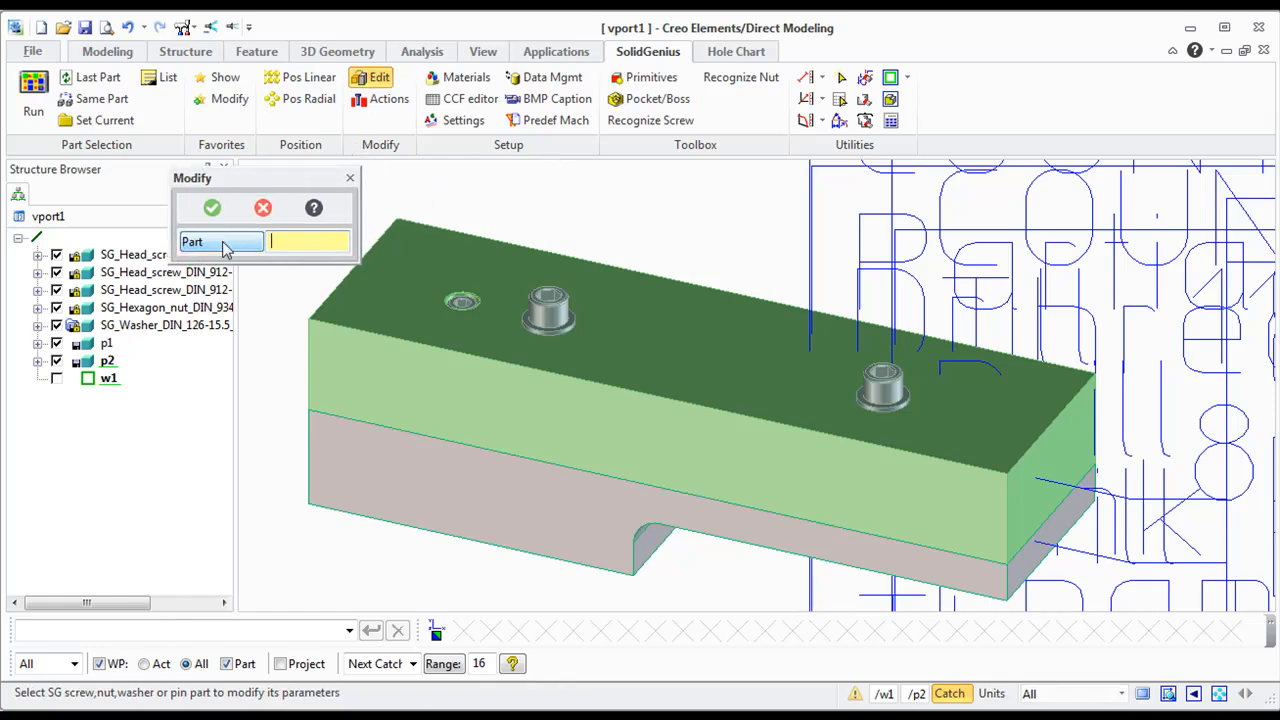
- Move the first screw connection to a new centre point on the top face
{"action": "left_click", "coordinate": [463, 300]}
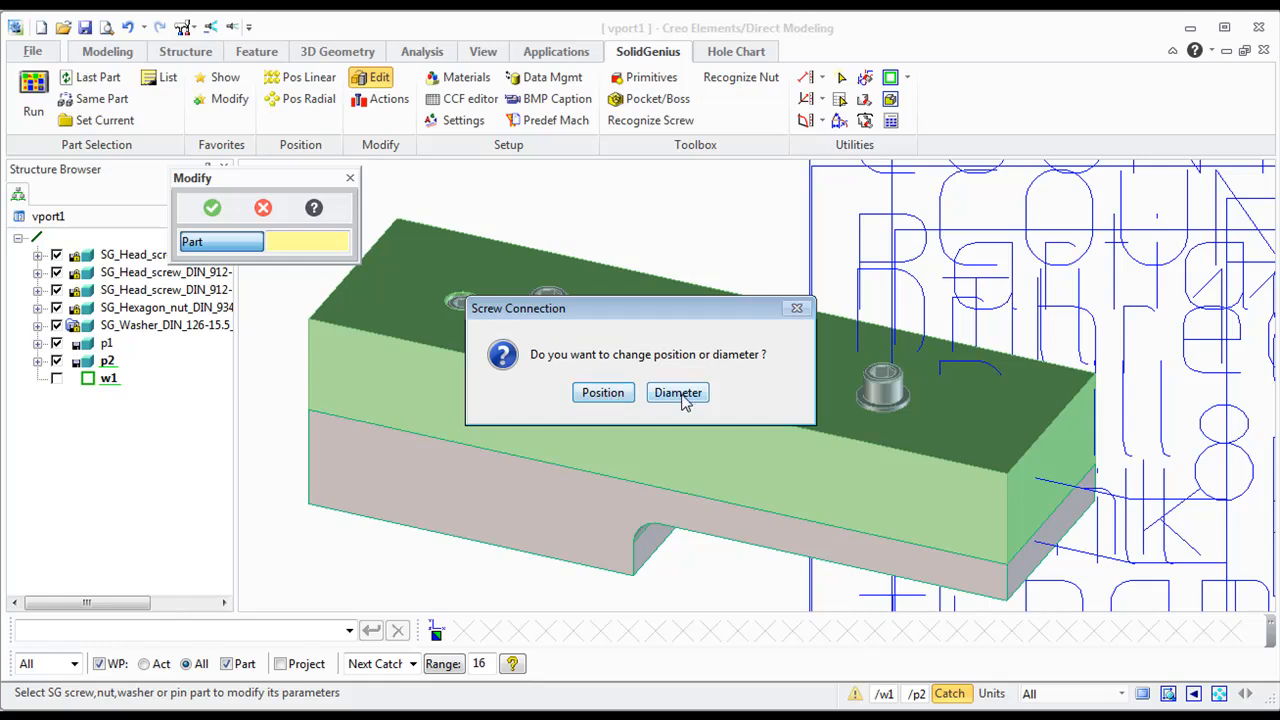
{"action": "left_click", "coordinate": [603, 392]}
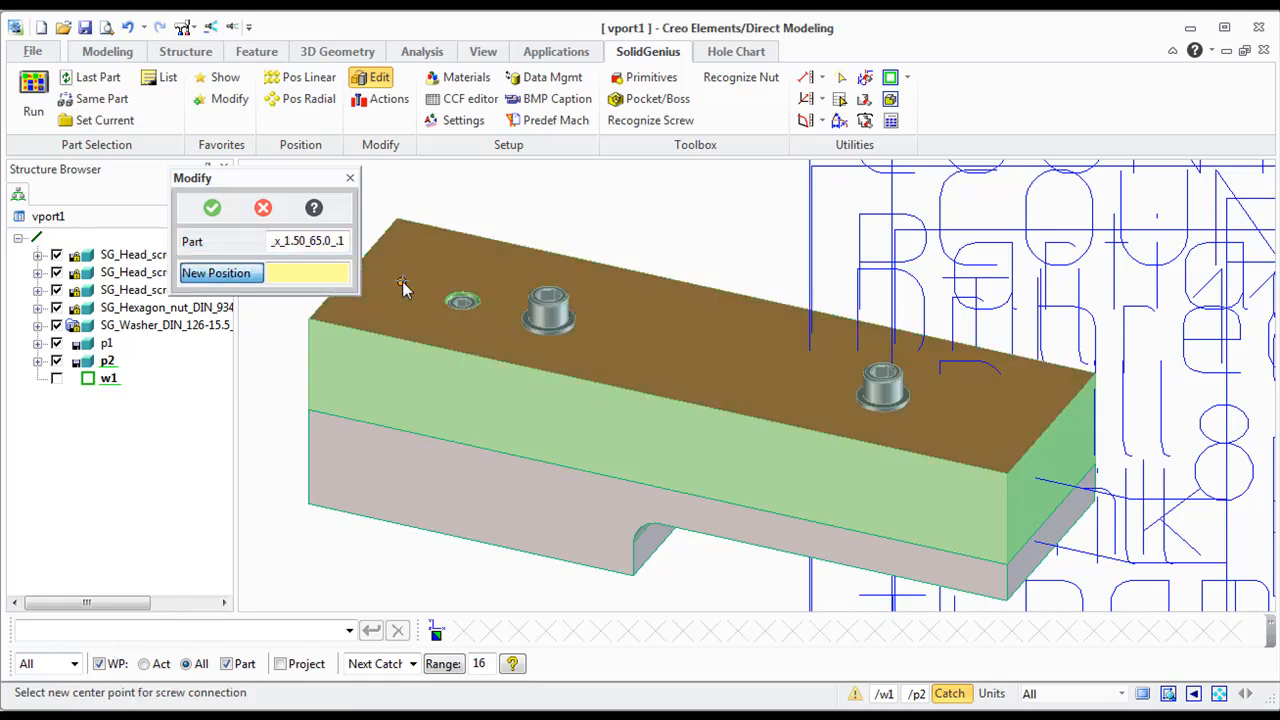
{"action": "left_click", "coordinate": [410, 330]}
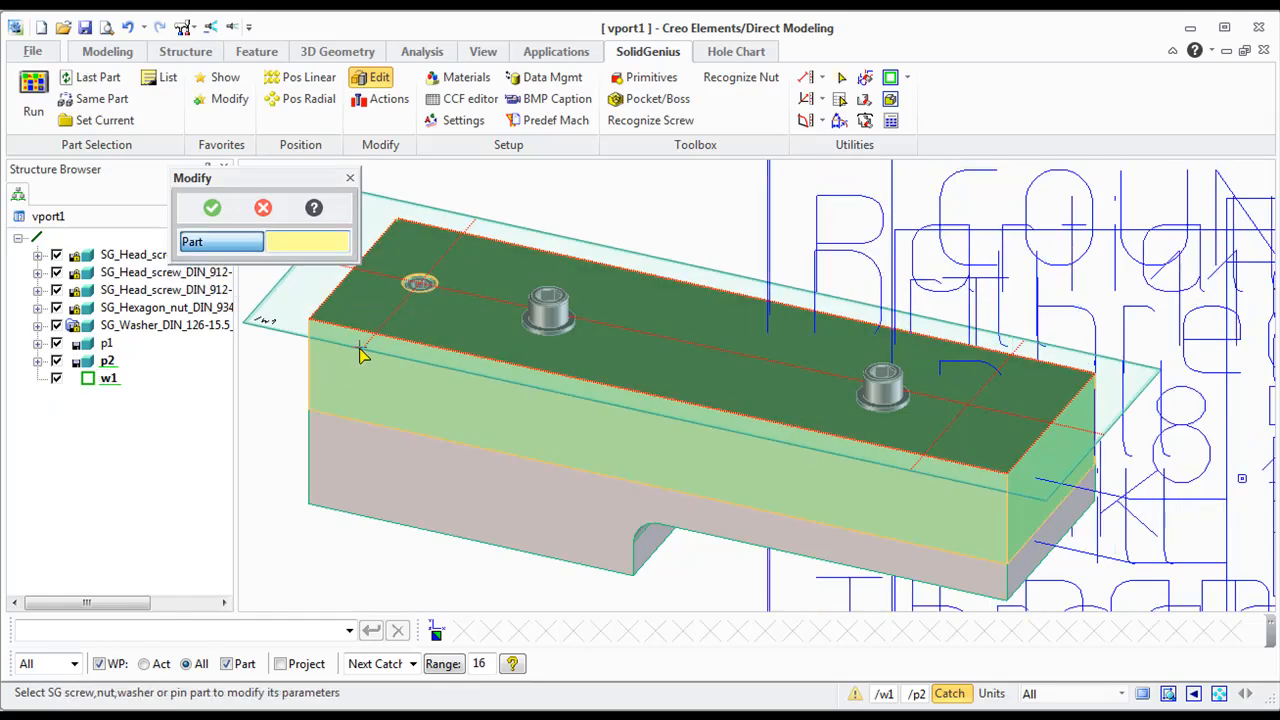
{"action": "mouse_move", "coordinate": [486, 416]}
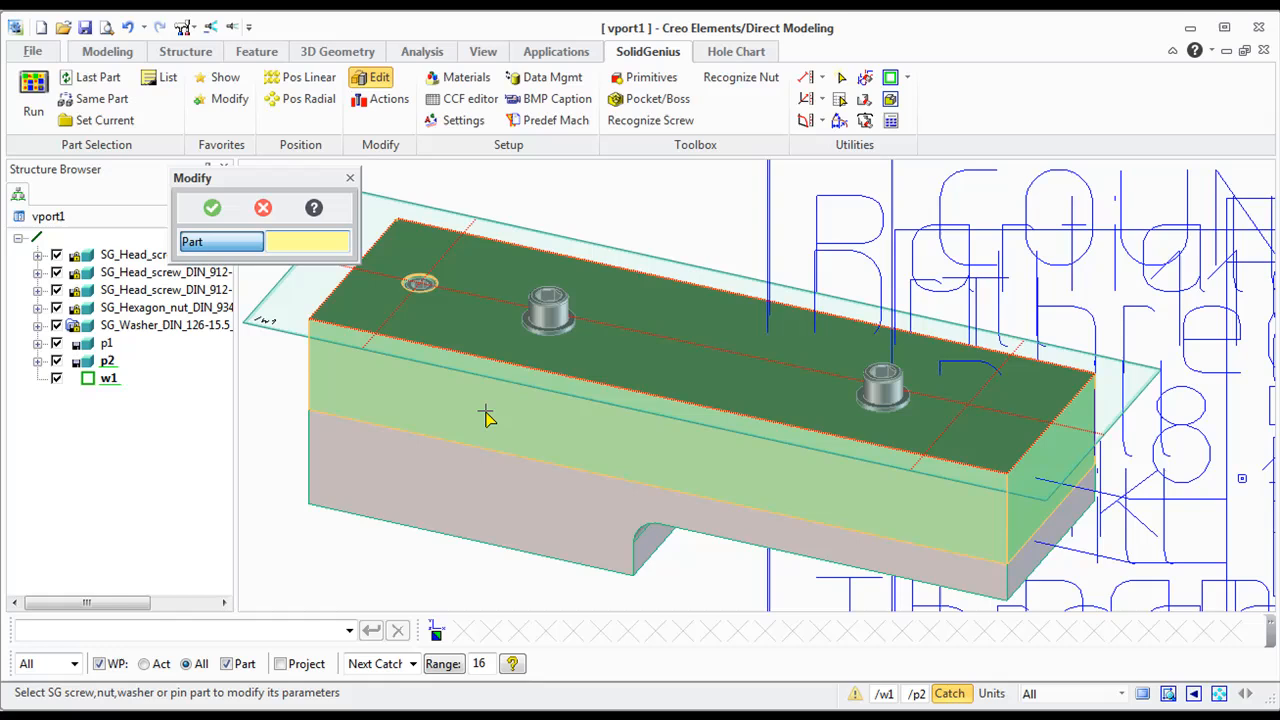
{"action": "mouse_move", "coordinate": [550, 310]}
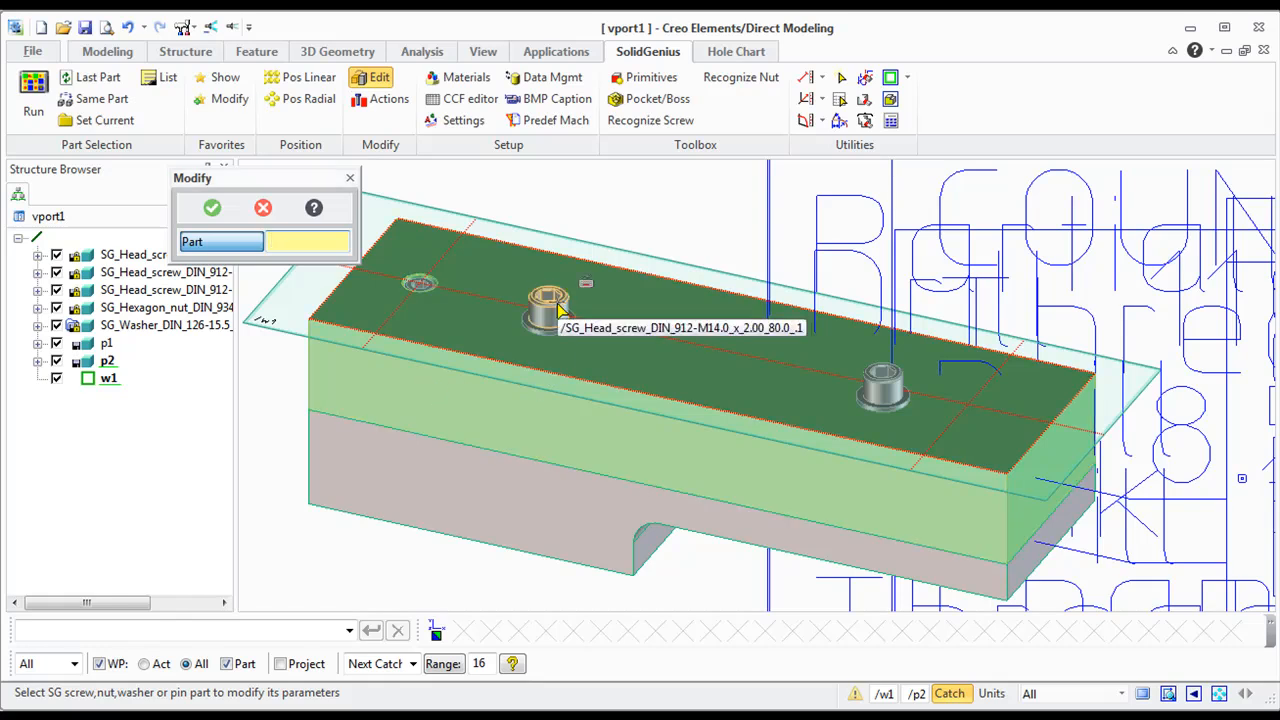
- Select the other M14 screw connections and choose to change their position
{"action": "left_click", "coordinate": [543, 305]}
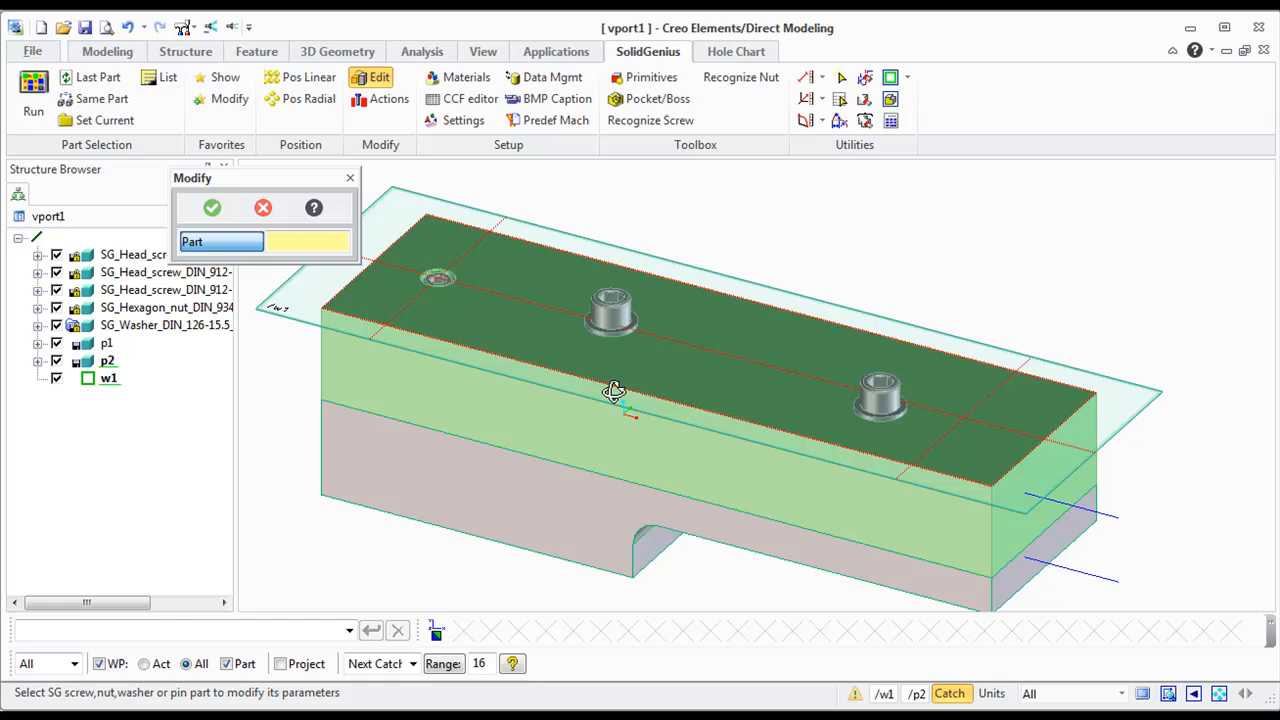
{"action": "left_click", "coordinate": [880, 405]}
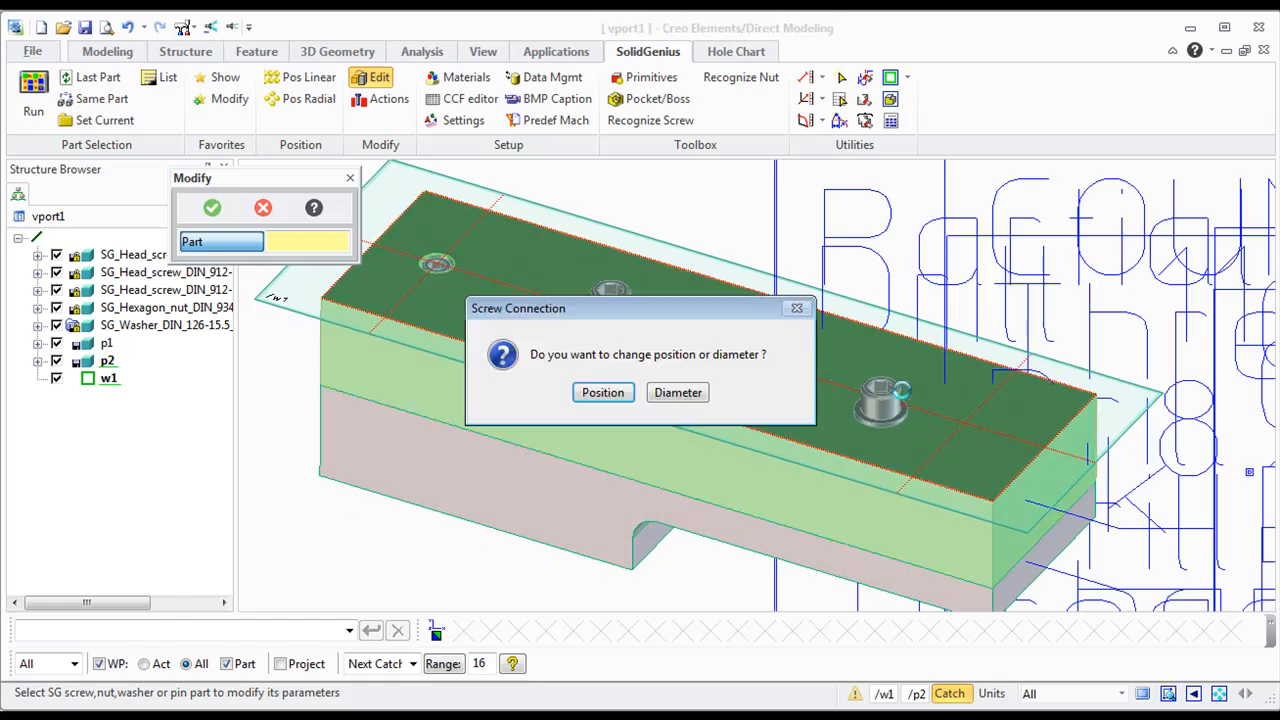
{"action": "left_click", "coordinate": [603, 392]}
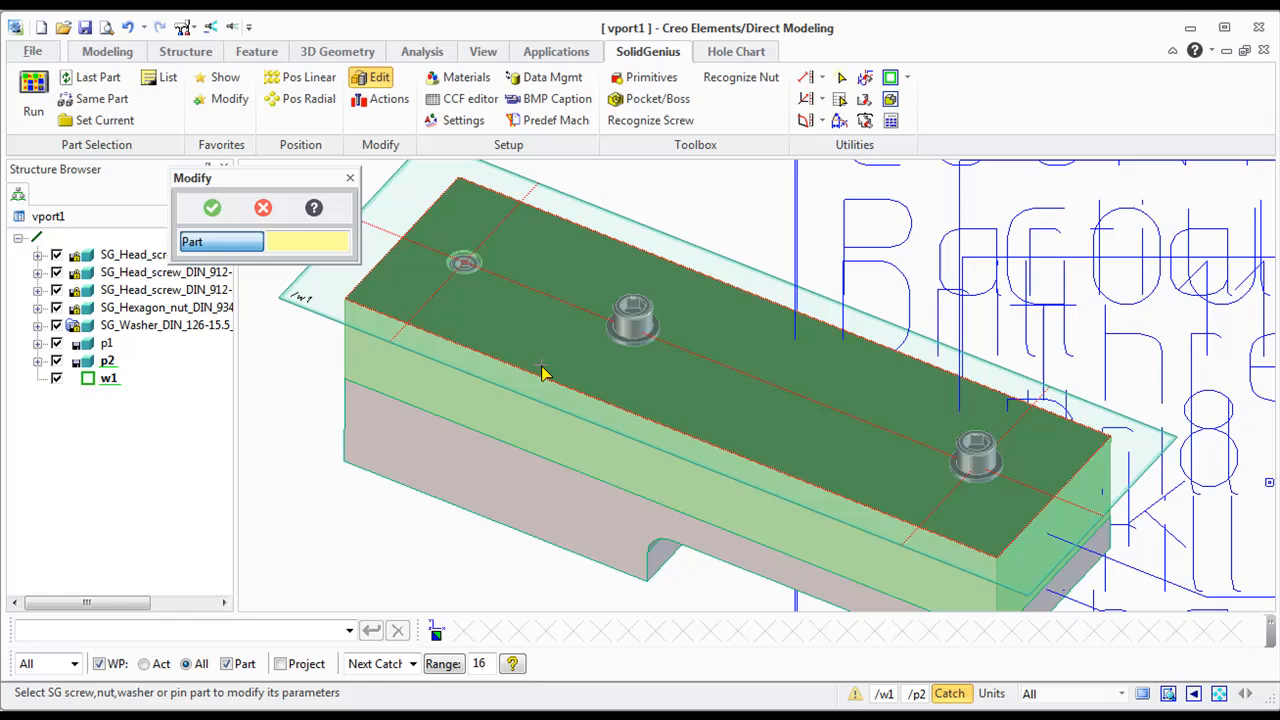
- Change an M14 screw connection via Diameter and view the section without the screw
{"action": "left_click", "coordinate": [629, 320]}
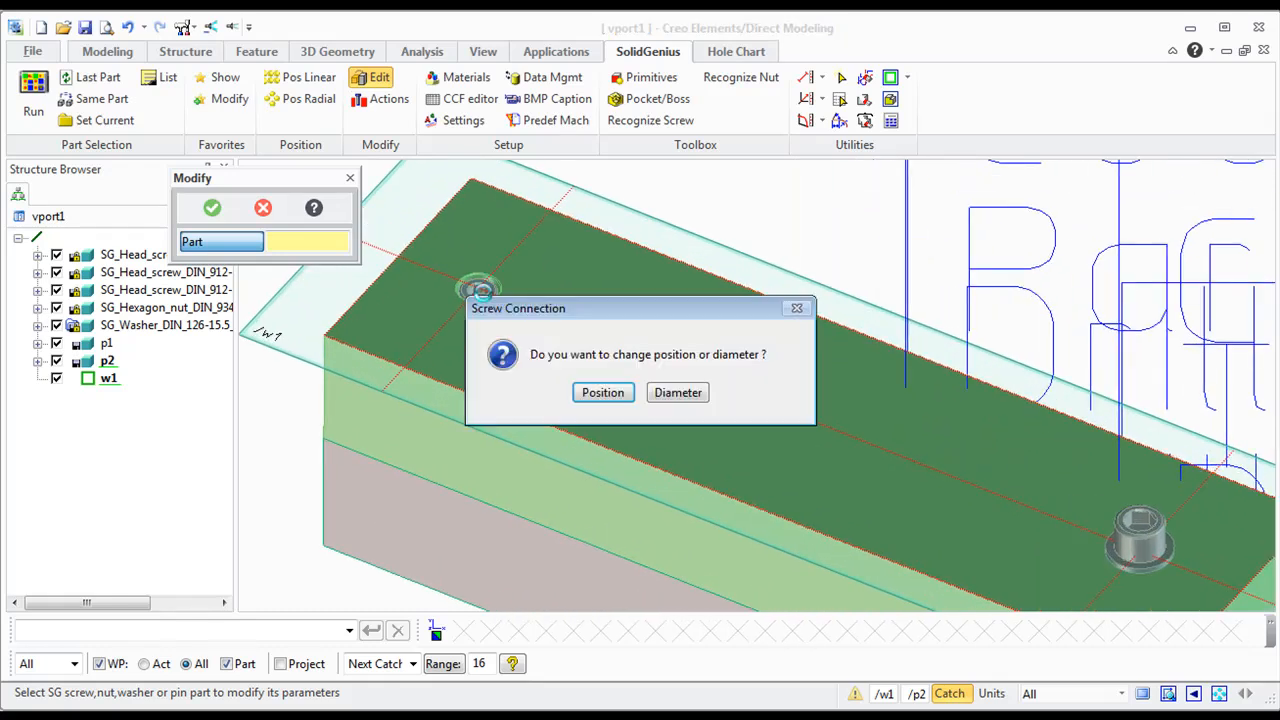
{"action": "left_click", "coordinate": [603, 392]}
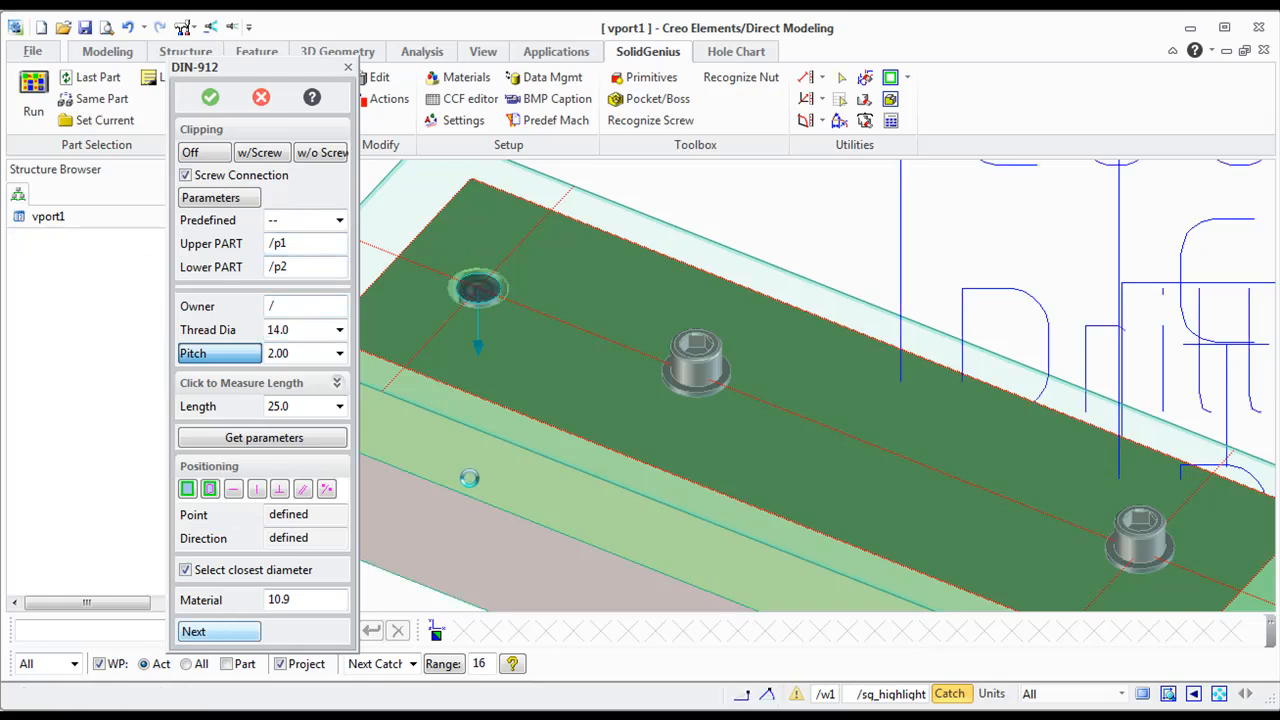
{"action": "left_click", "coordinate": [322, 152]}
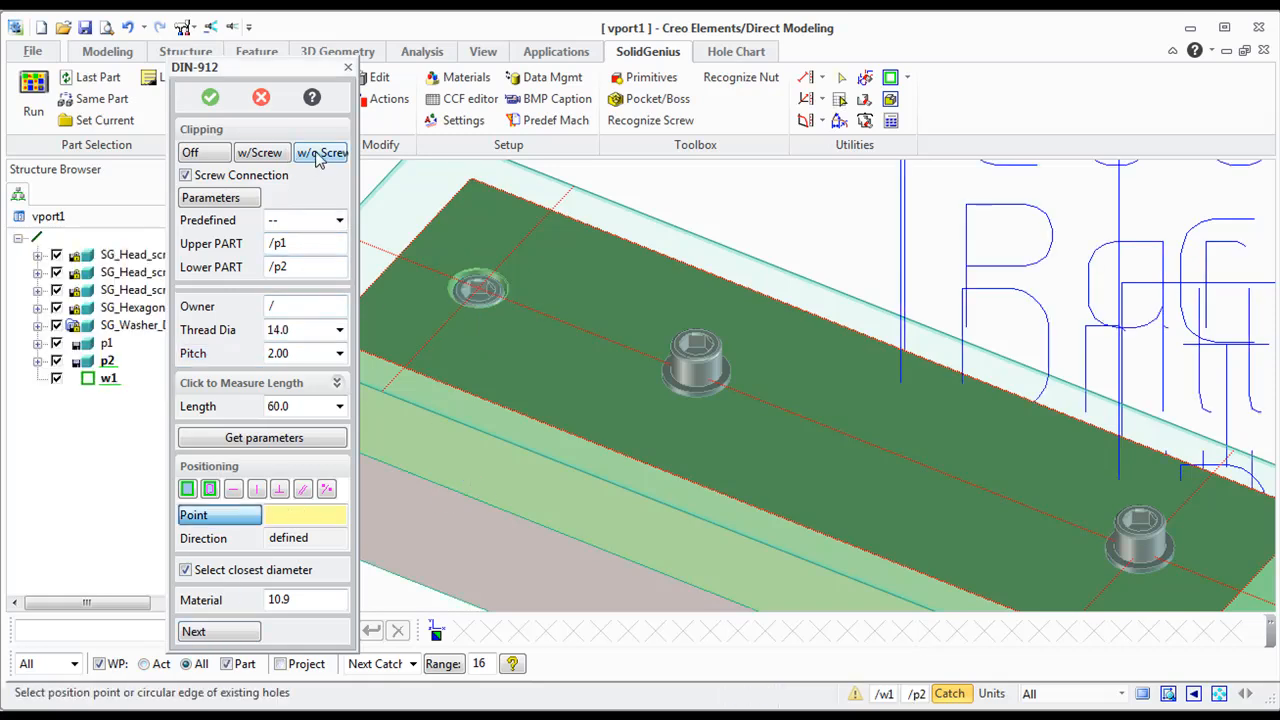
{"action": "left_click", "coordinate": [321, 152]}
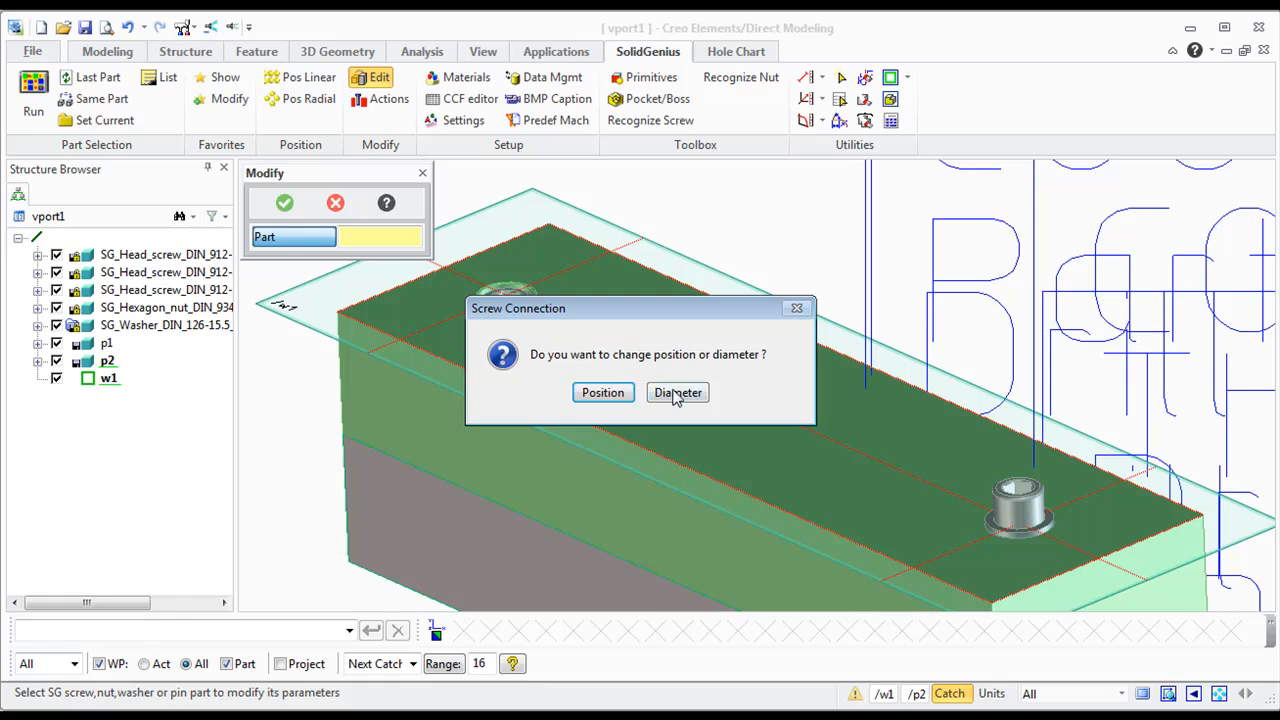
- Change the middle screw's thread diameter to 16.0, apply it, and pick the next screw
{"action": "left_click", "coordinate": [677, 392]}
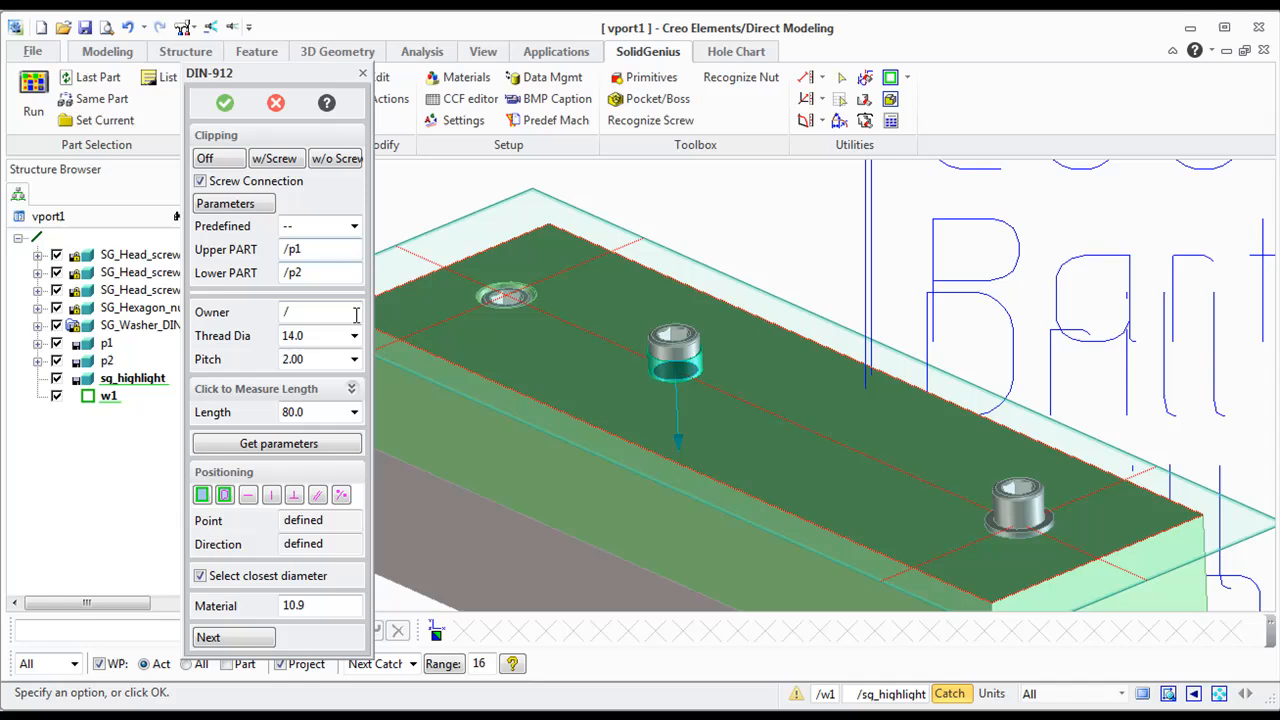
{"action": "left_click", "coordinate": [352, 335]}
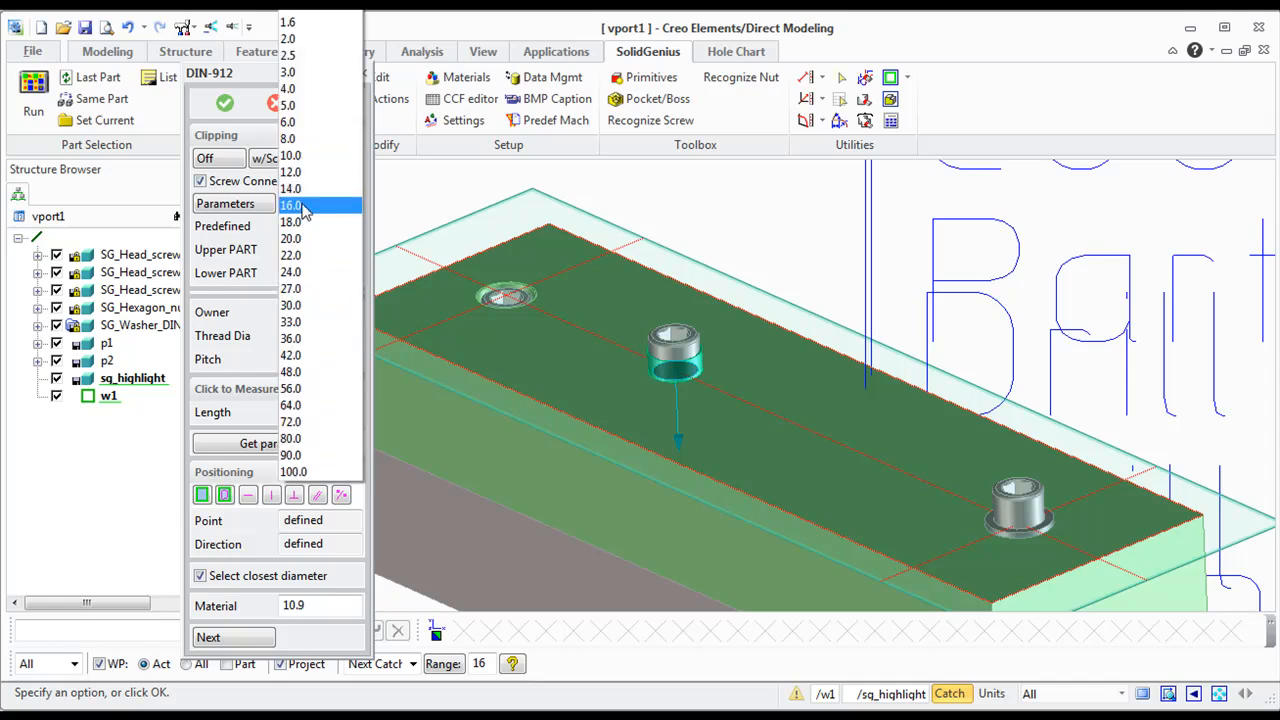
{"action": "left_click", "coordinate": [291, 205]}
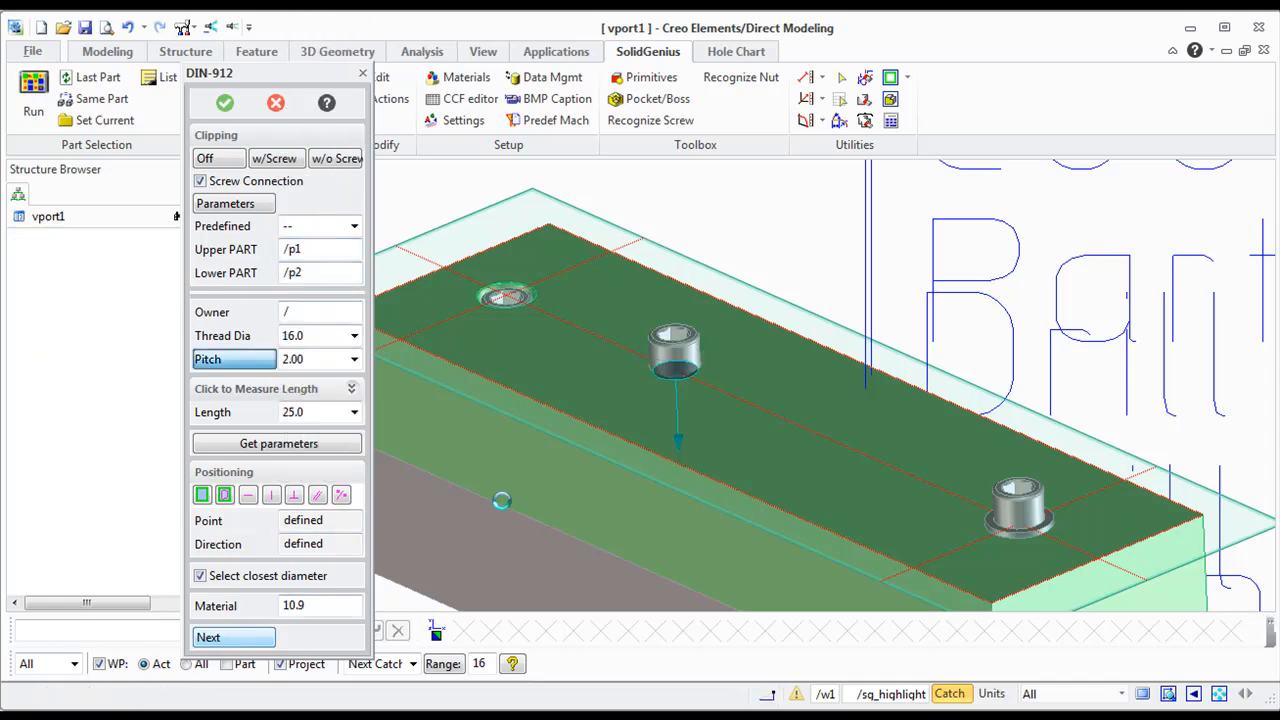
{"action": "left_click", "coordinate": [336, 158]}
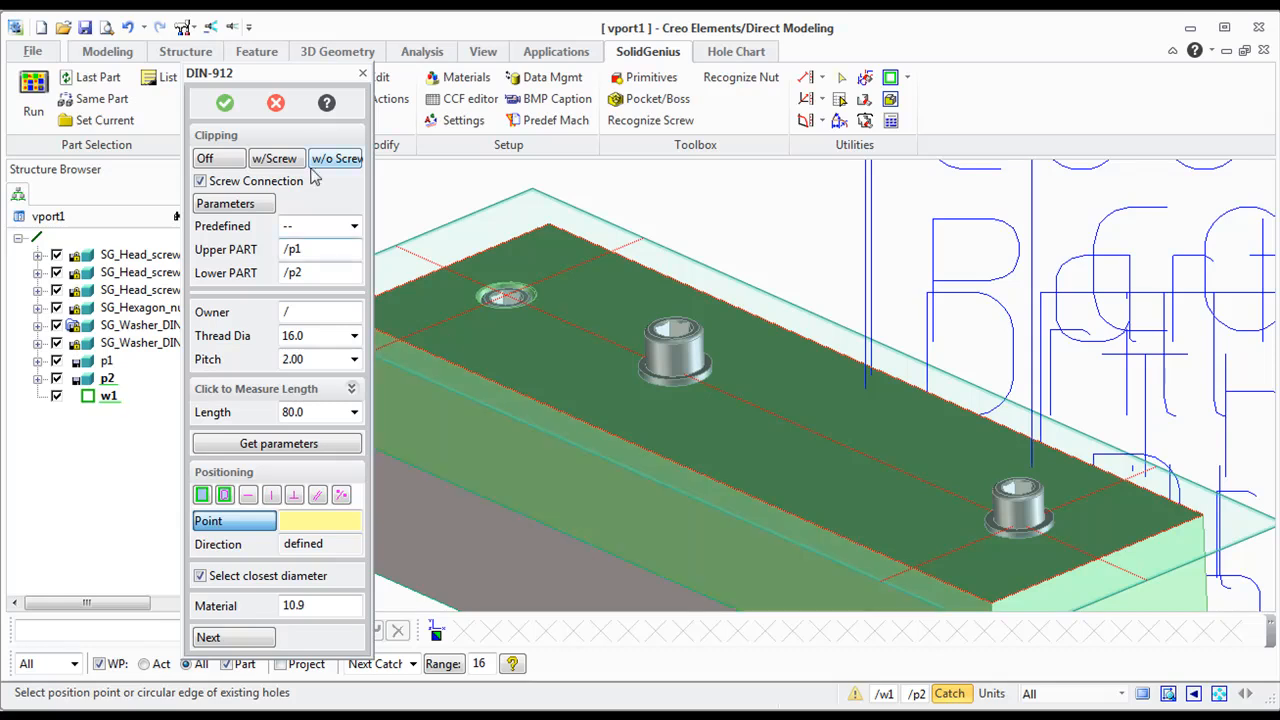
{"action": "left_click", "coordinate": [505, 300]}
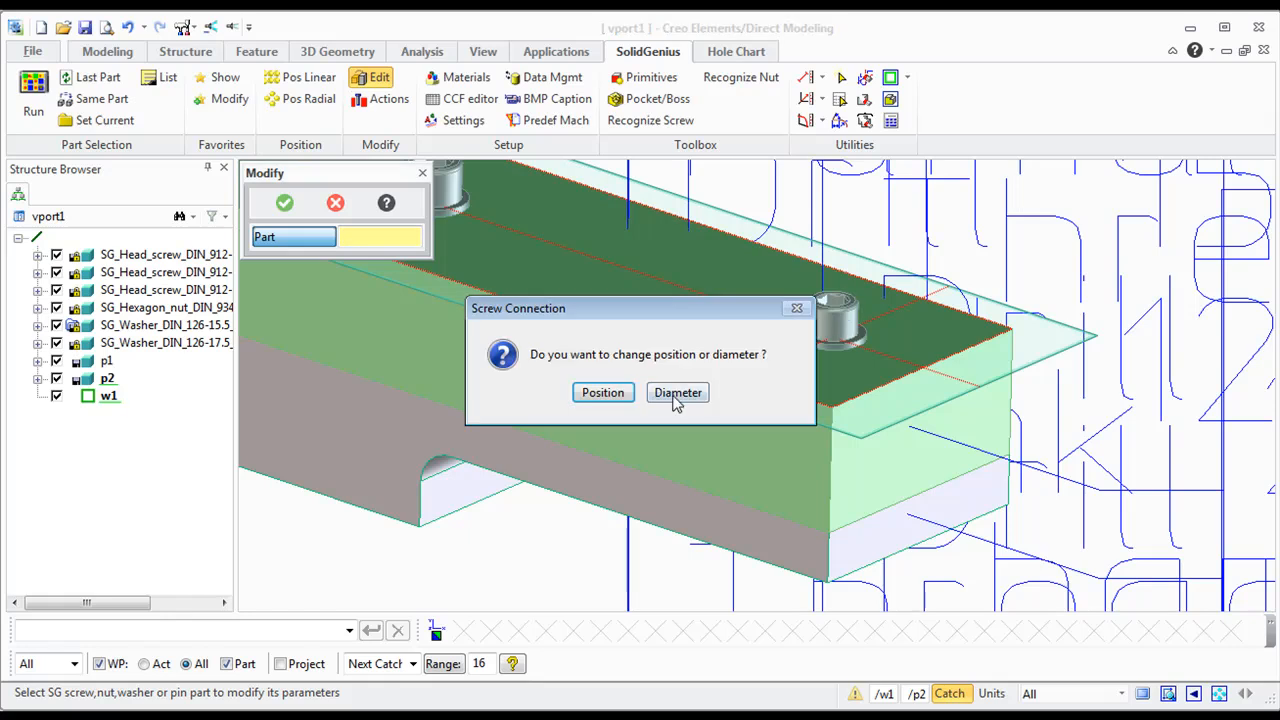
- Change the front screw connection's thread diameter to 18.0 and confirm
{"action": "left_click", "coordinate": [677, 392]}
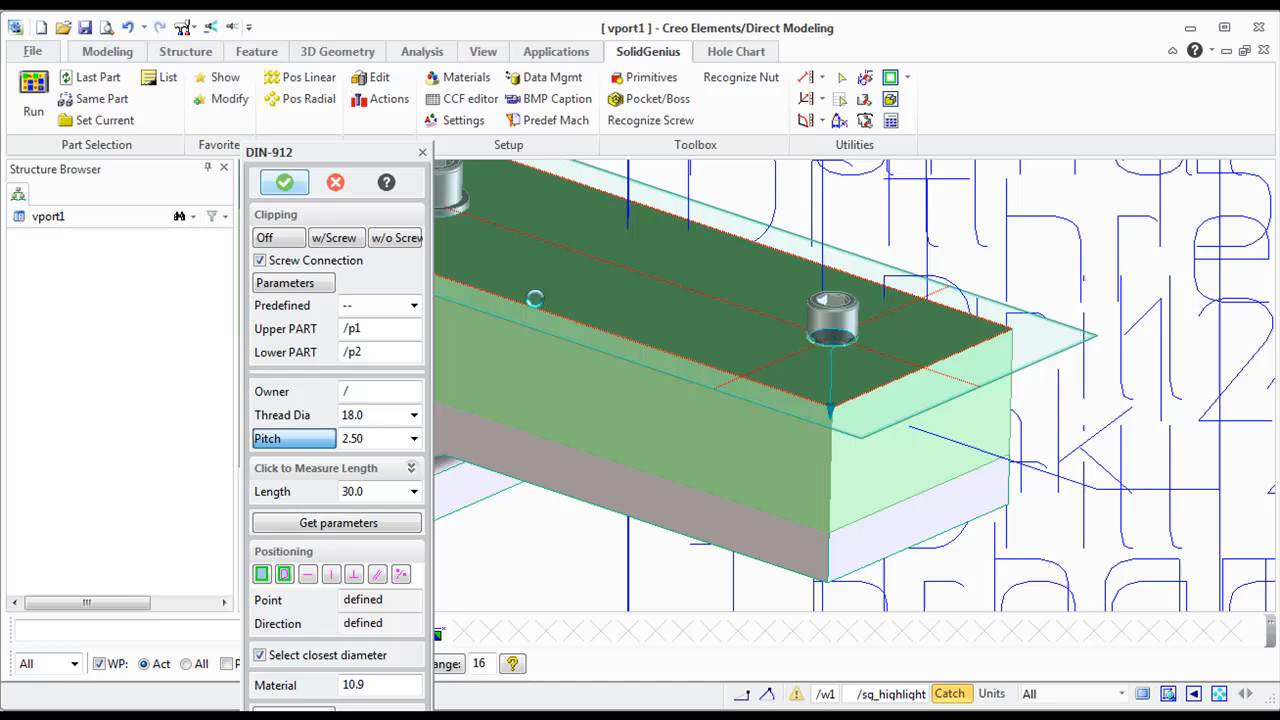
{"action": "left_click", "coordinate": [284, 182]}
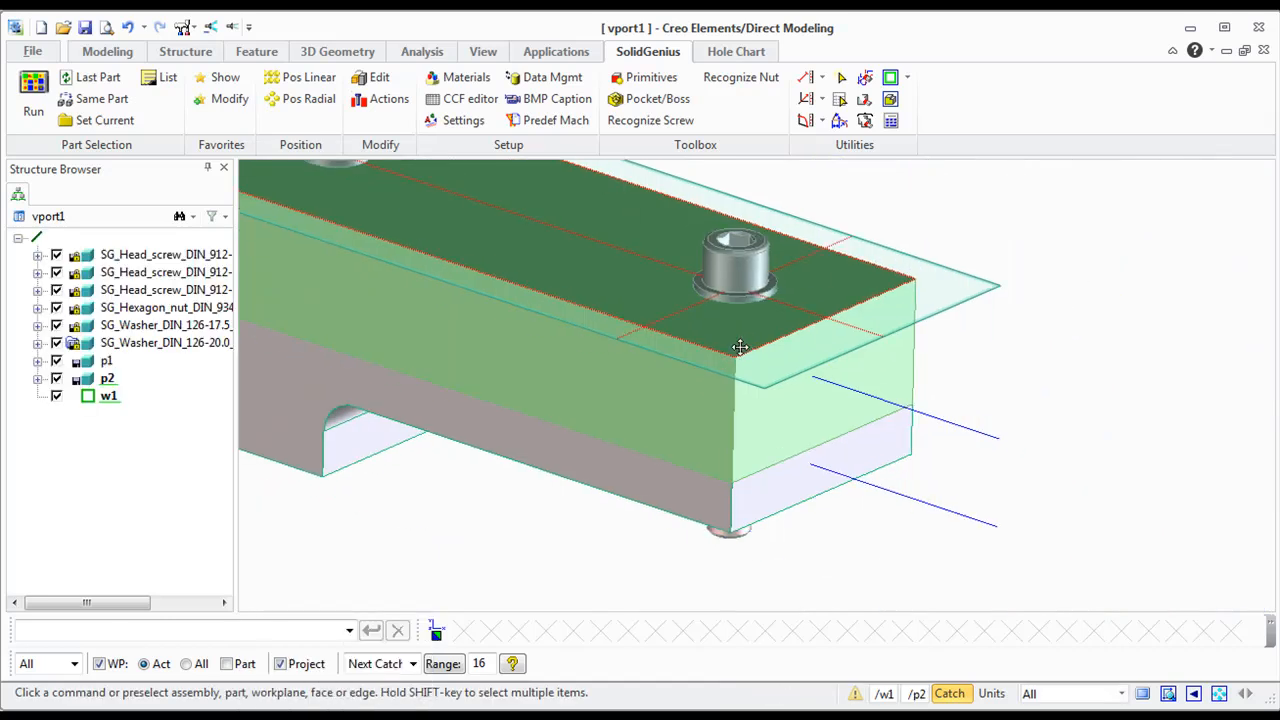